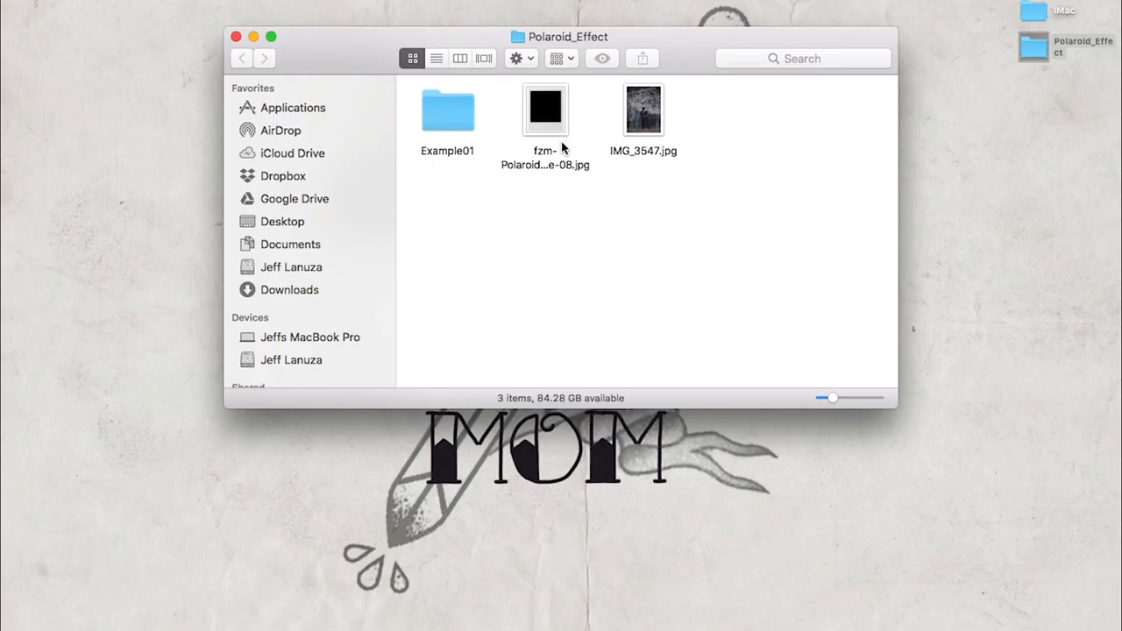
Open the Polaroid frame JPG from the Polaroid_Effect folder in Photoshop CS6
{"action": "left_click", "coordinate": [544, 110]}
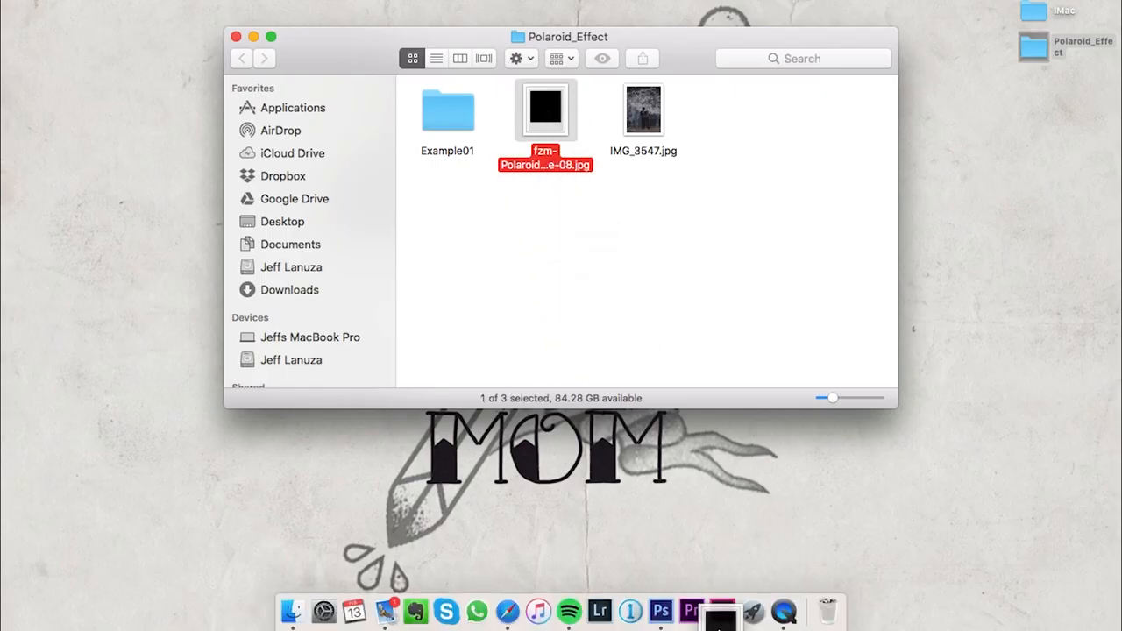
{"action": "left_click", "coordinate": [659, 611]}
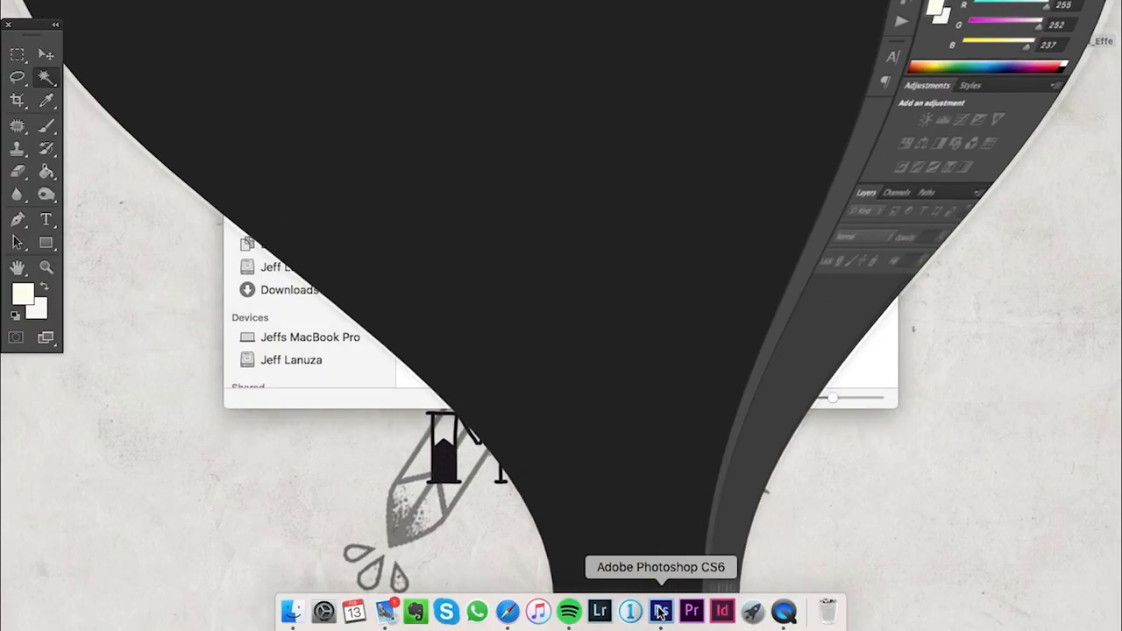
Convert the frame's Background into Layer 0 and delete its black centre to transparency
{"action": "left_click", "coordinate": [660, 611]}
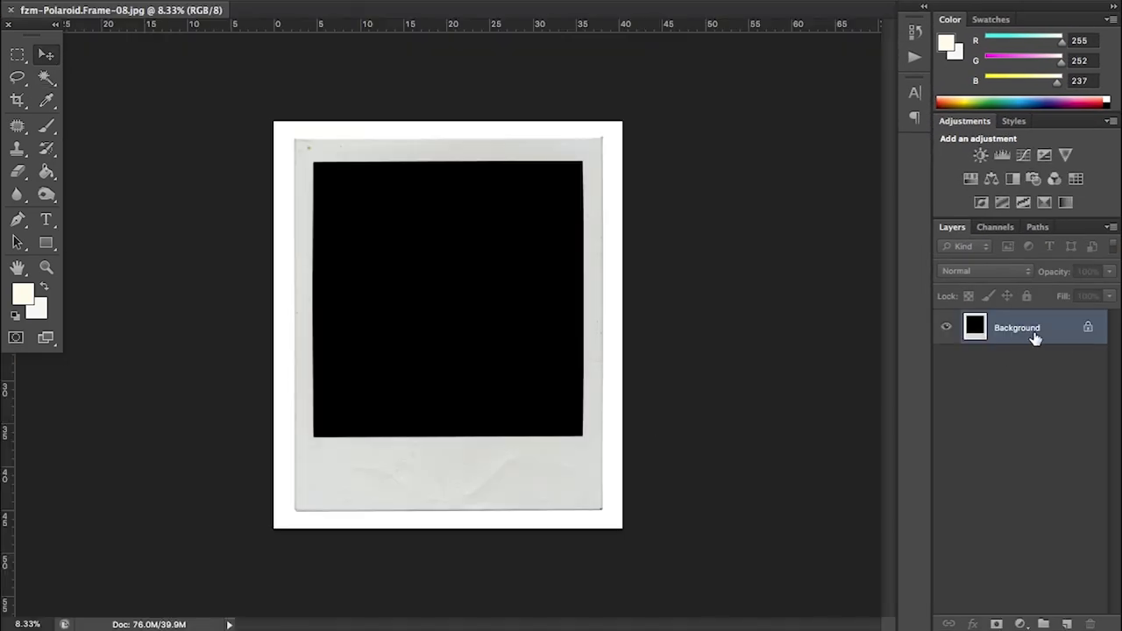
{"action": "double_click", "coordinate": [1017, 326]}
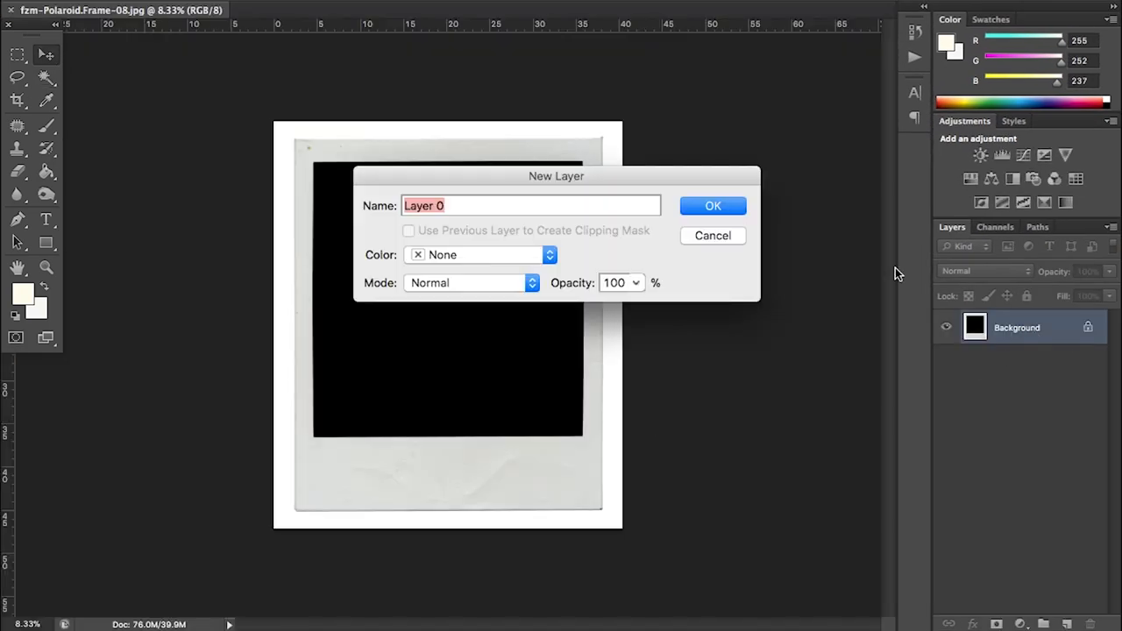
{"action": "left_click", "coordinate": [712, 205]}
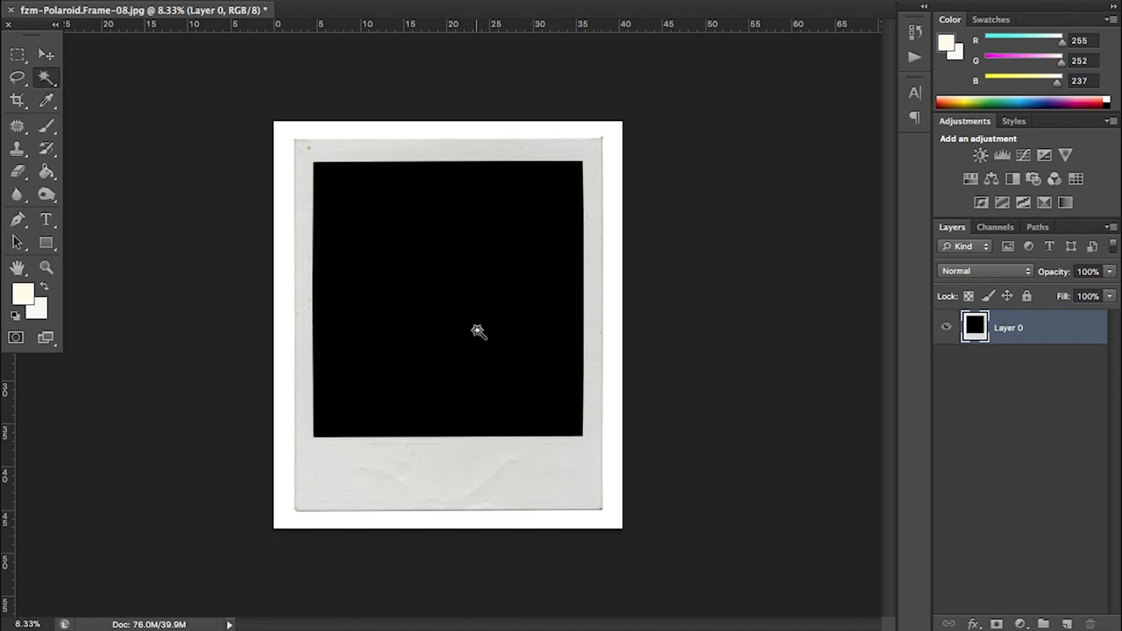
{"action": "left_click", "coordinate": [477, 331]}
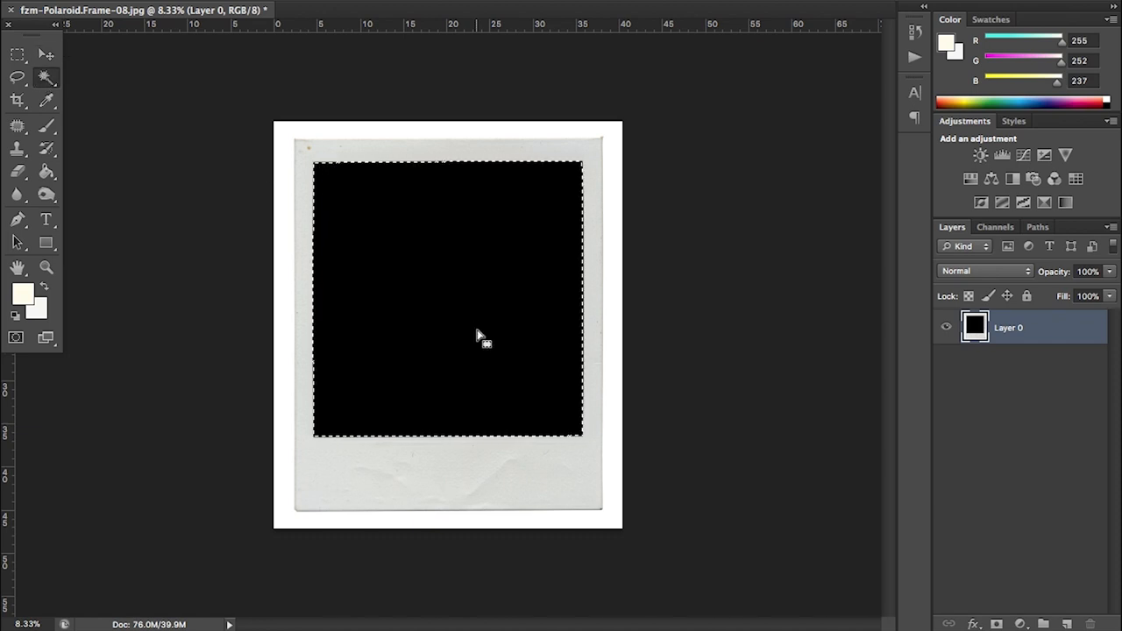
{"action": "key", "text": "Delete"}
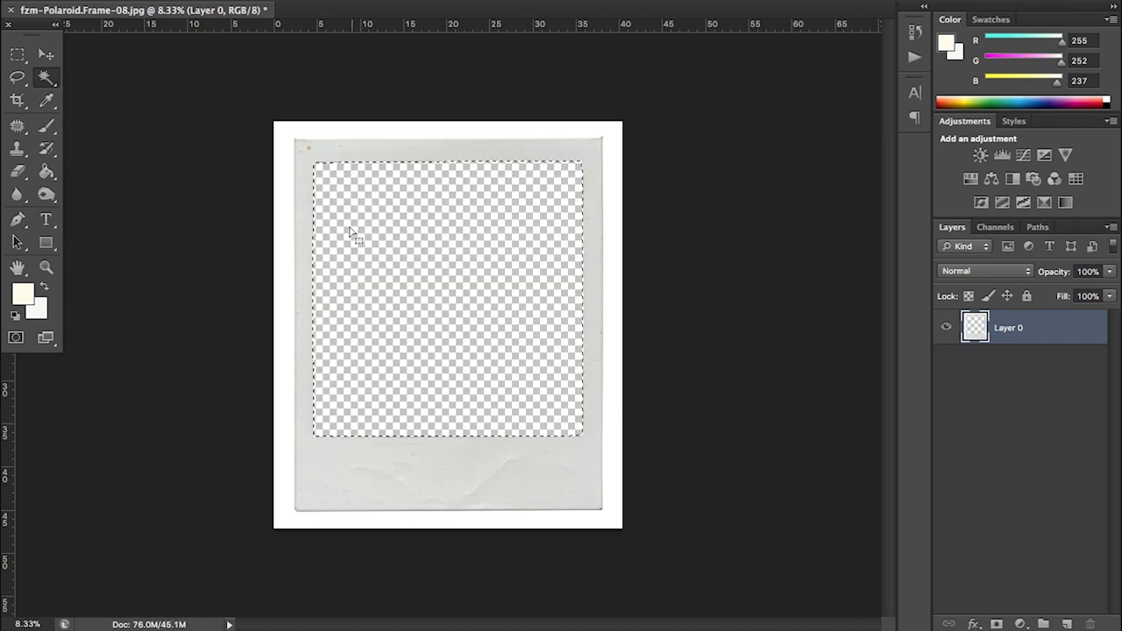
{"action": "mouse_move", "coordinate": [446, 611]}
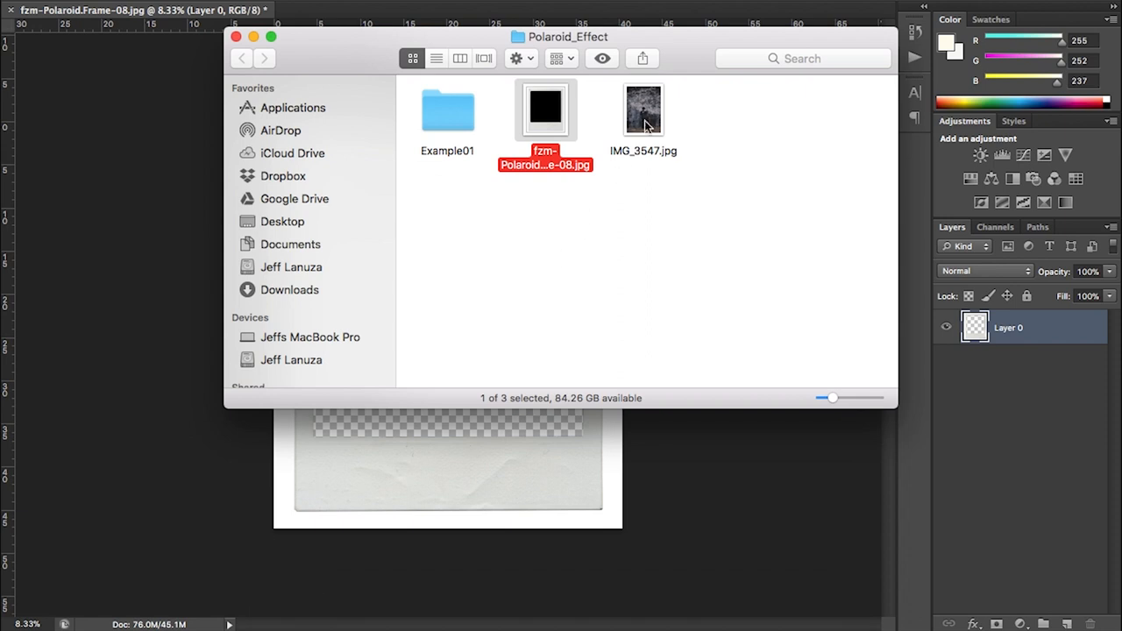
Place IMG_3547.jpg into the frame document below Layer 0 and zoom in on it
{"action": "left_click_drag", "start_coordinate": [644, 110], "coordinate": [599, 184]}
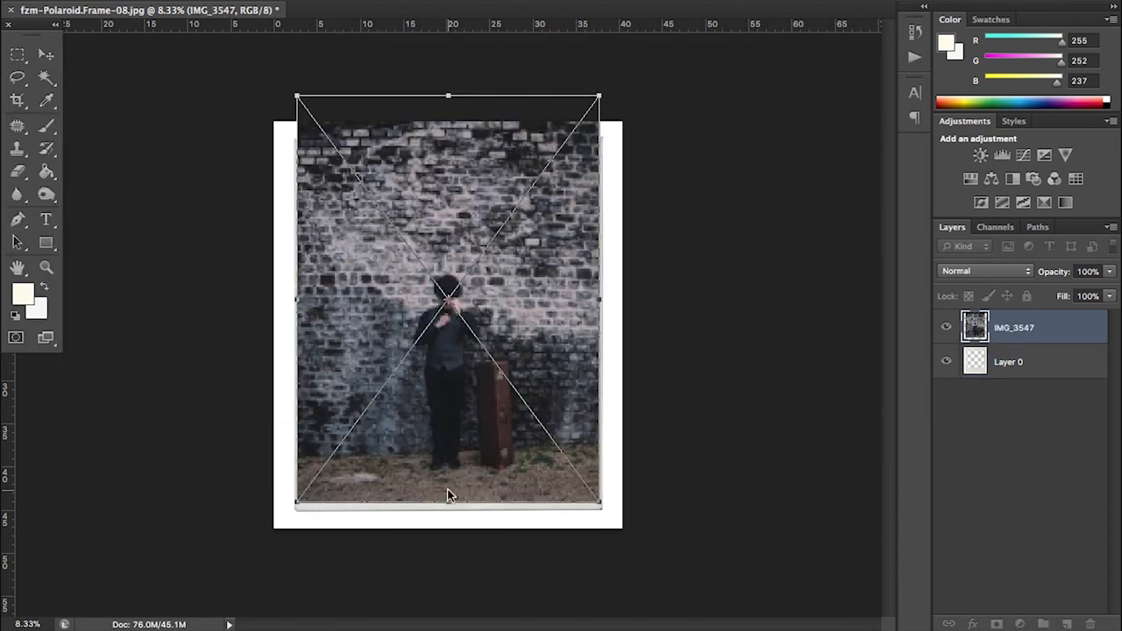
{"action": "key", "text": "Return"}
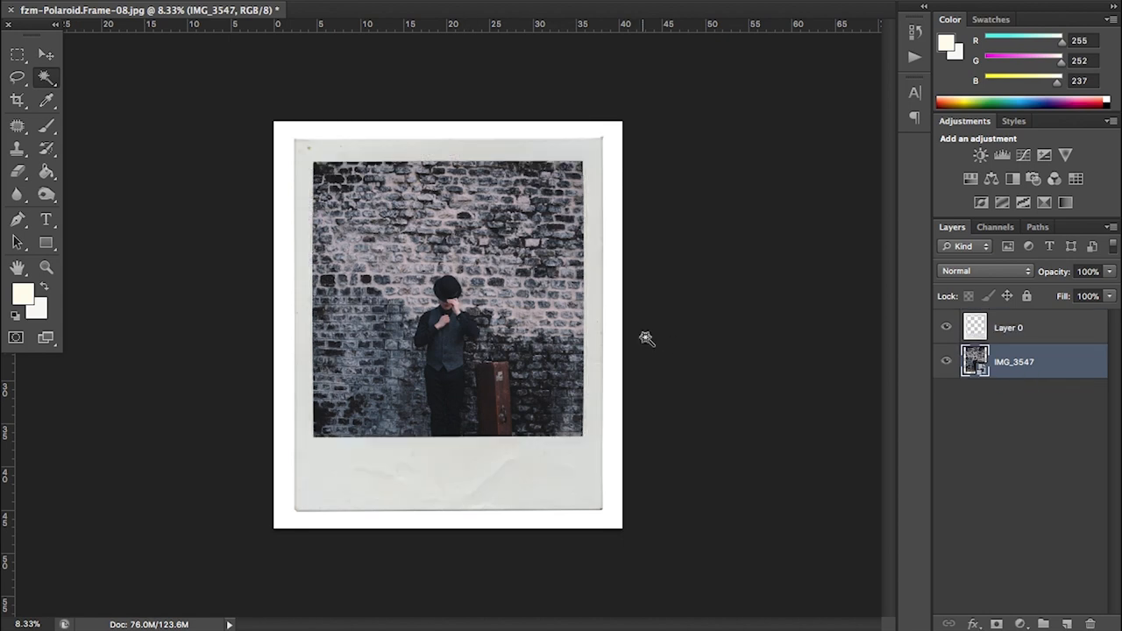
{"action": "mouse_move", "coordinate": [532, 265]}
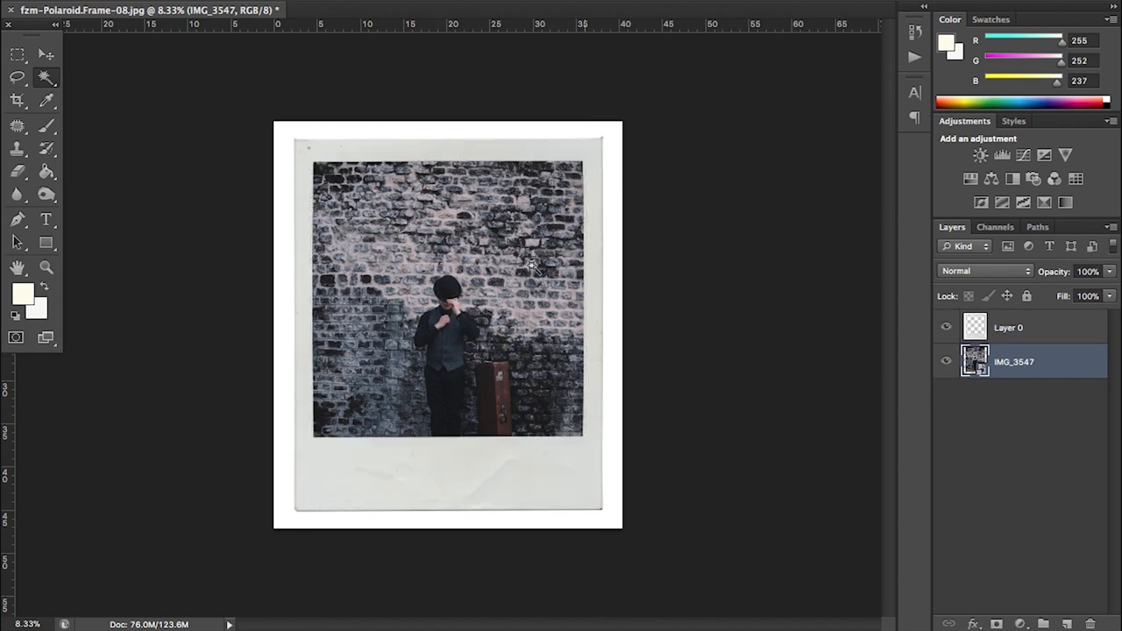
{"action": "mouse_move", "coordinate": [454, 343]}
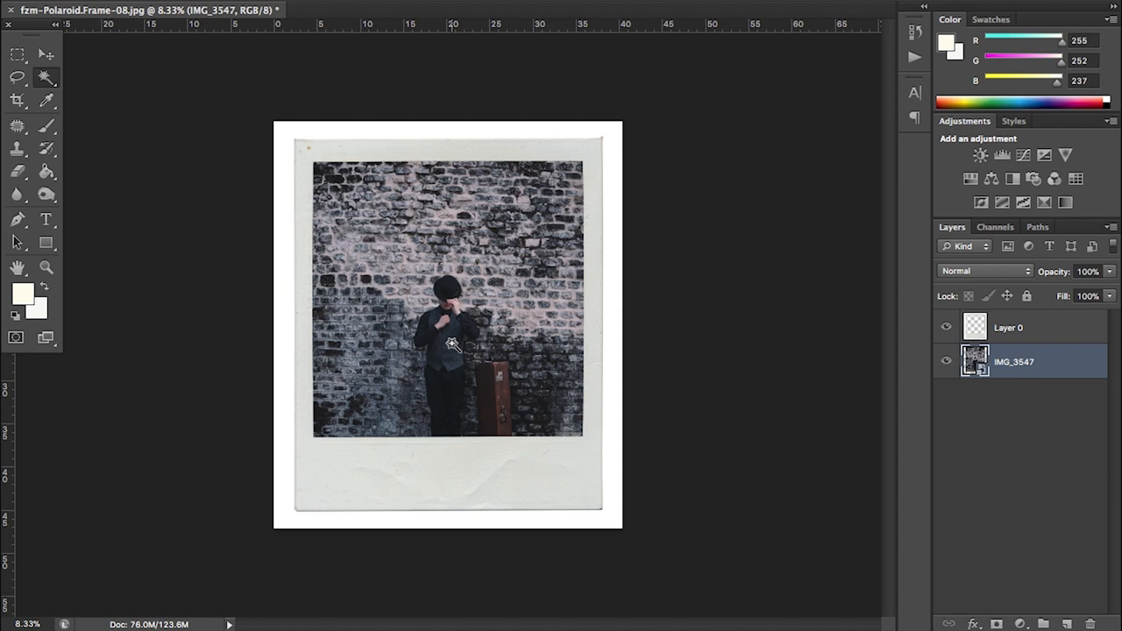
{"action": "left_click", "coordinate": [46, 54]}
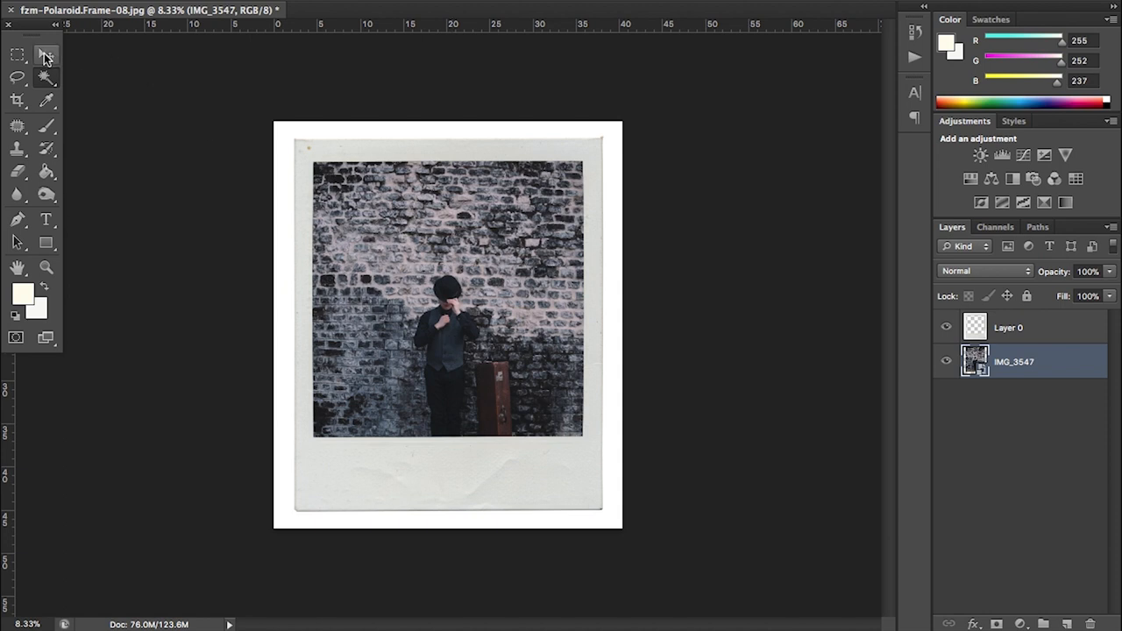
{"action": "left_click_drag", "start_coordinate": [447, 280], "coordinate": [464, 307]}
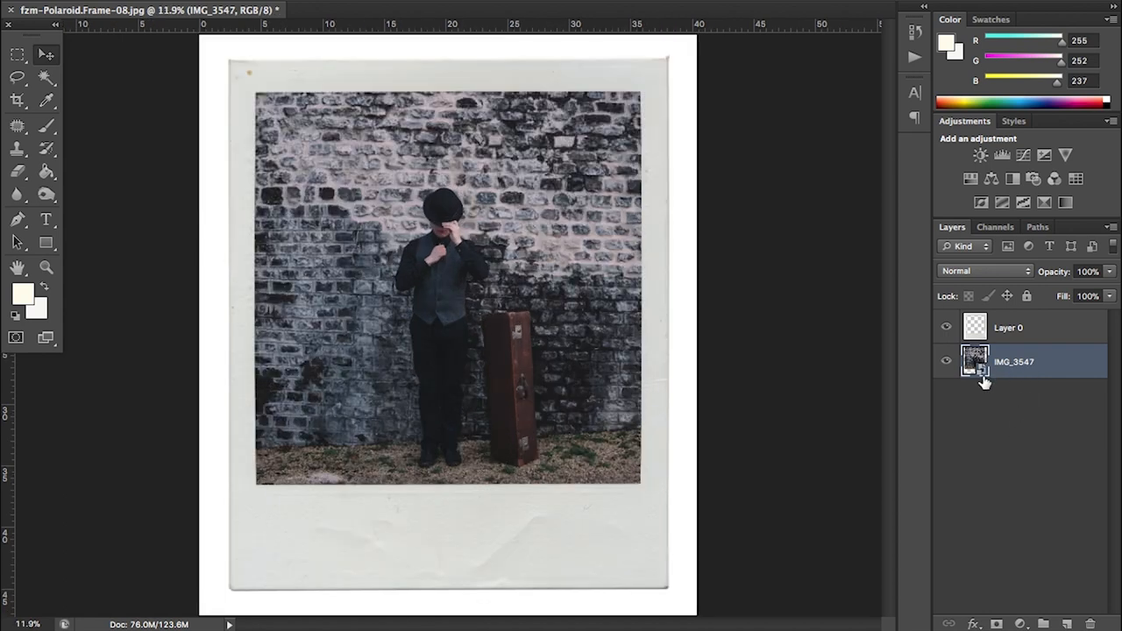
{"action": "mouse_move", "coordinate": [994, 378]}
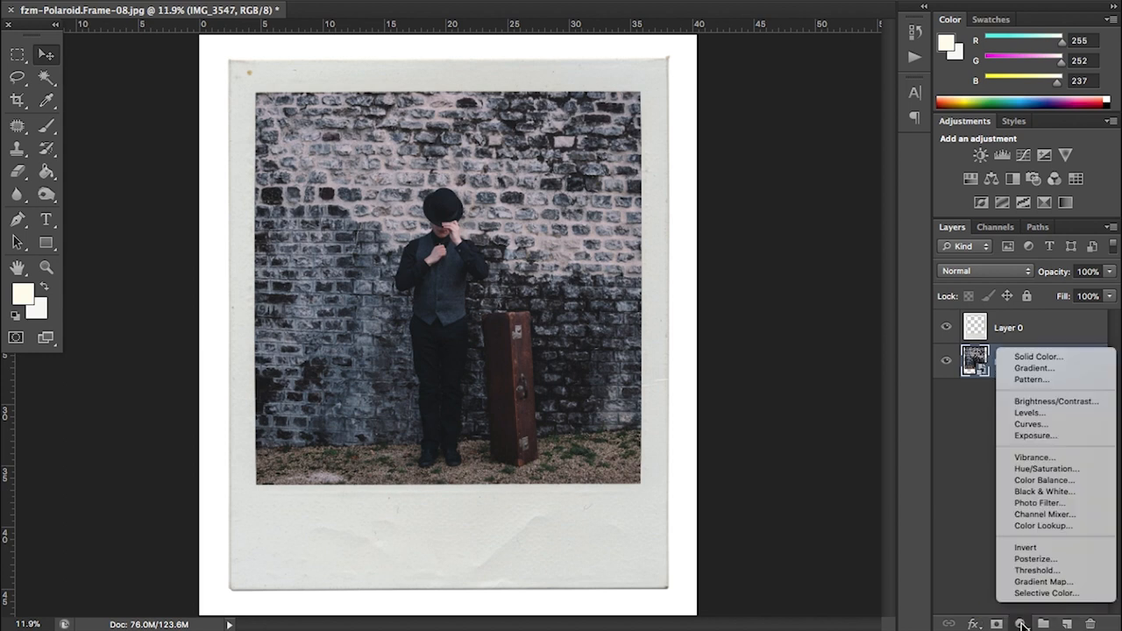
{"action": "mouse_move", "coordinate": [1043, 481]}
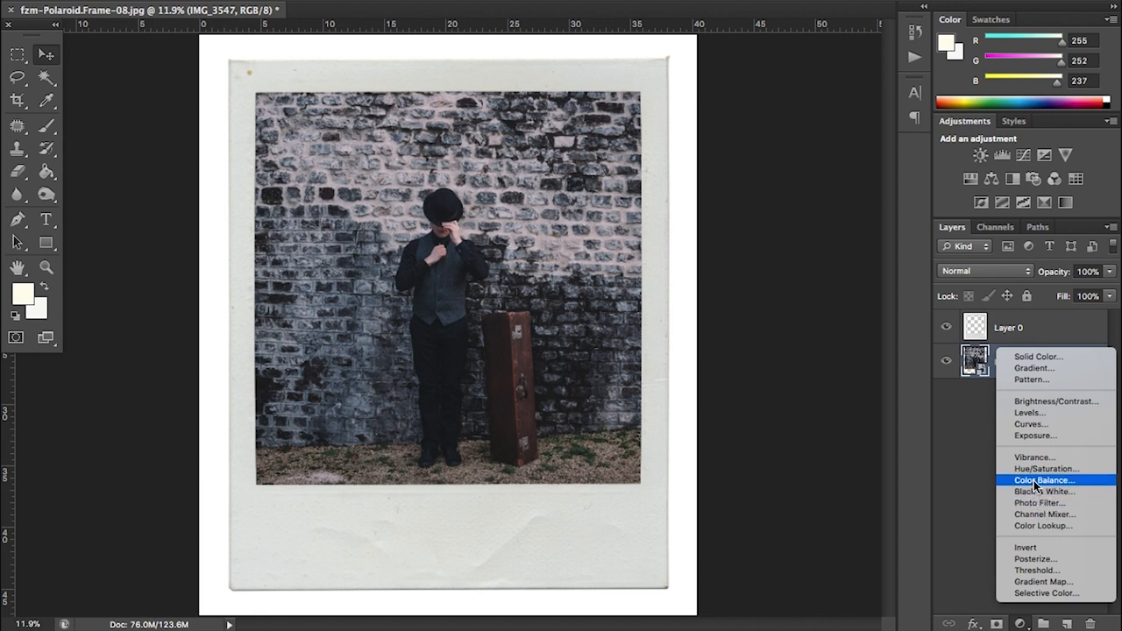
Add a Color Balance adjustment layer with highlights warmed toward yellow and slightly magenta
{"action": "left_click", "coordinate": [1043, 479]}
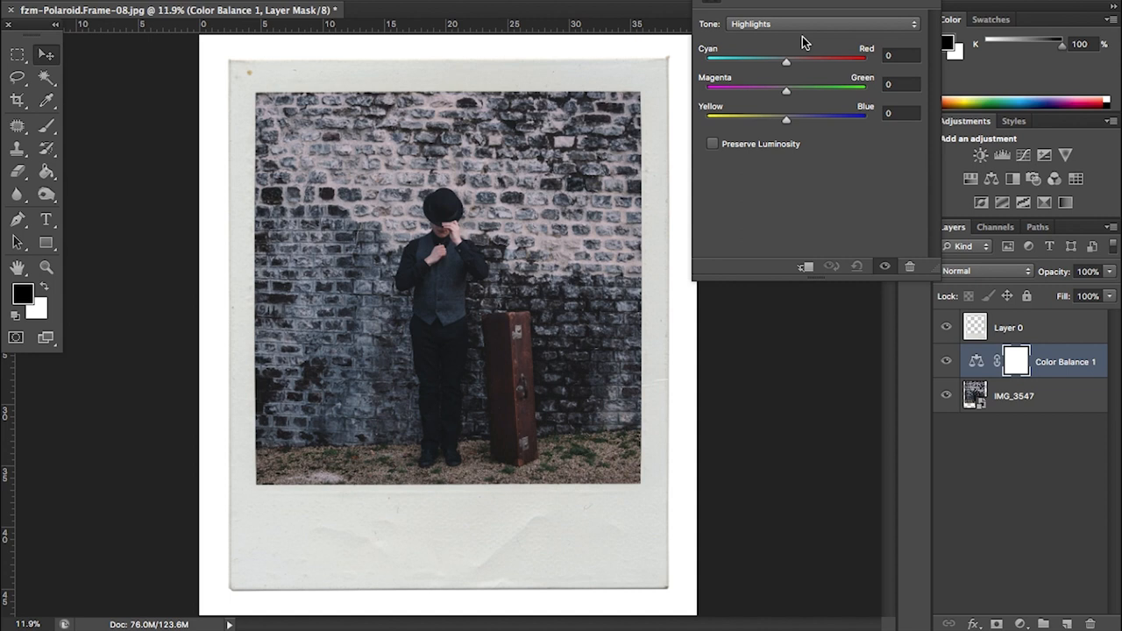
{"action": "mouse_move", "coordinate": [805, 65]}
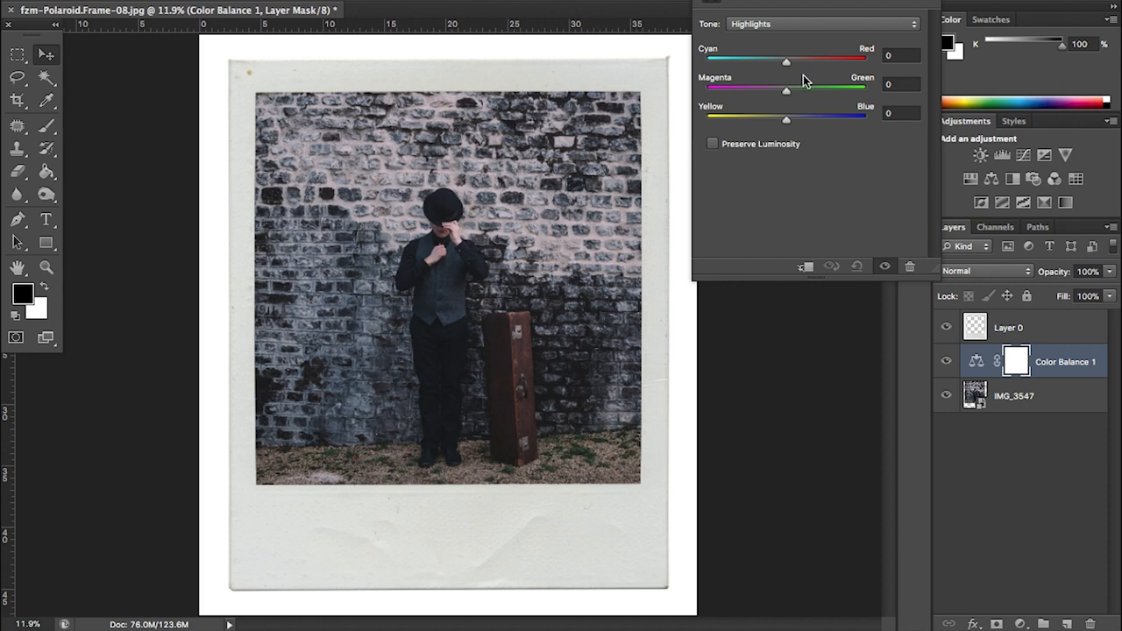
{"action": "mouse_move", "coordinate": [795, 21]}
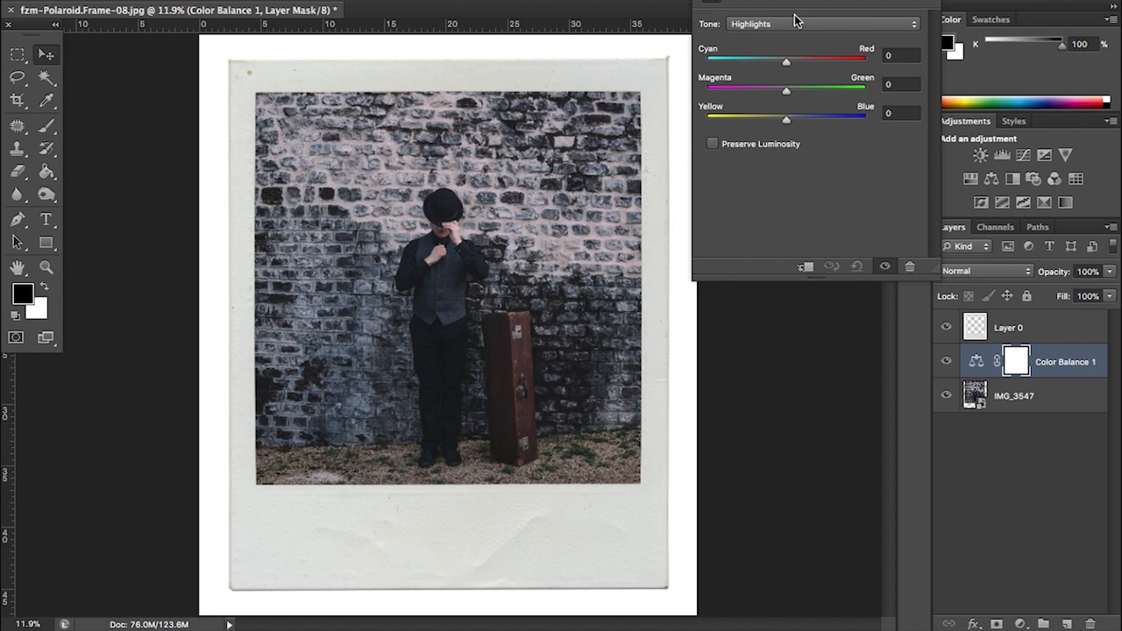
{"action": "mouse_move", "coordinate": [787, 118]}
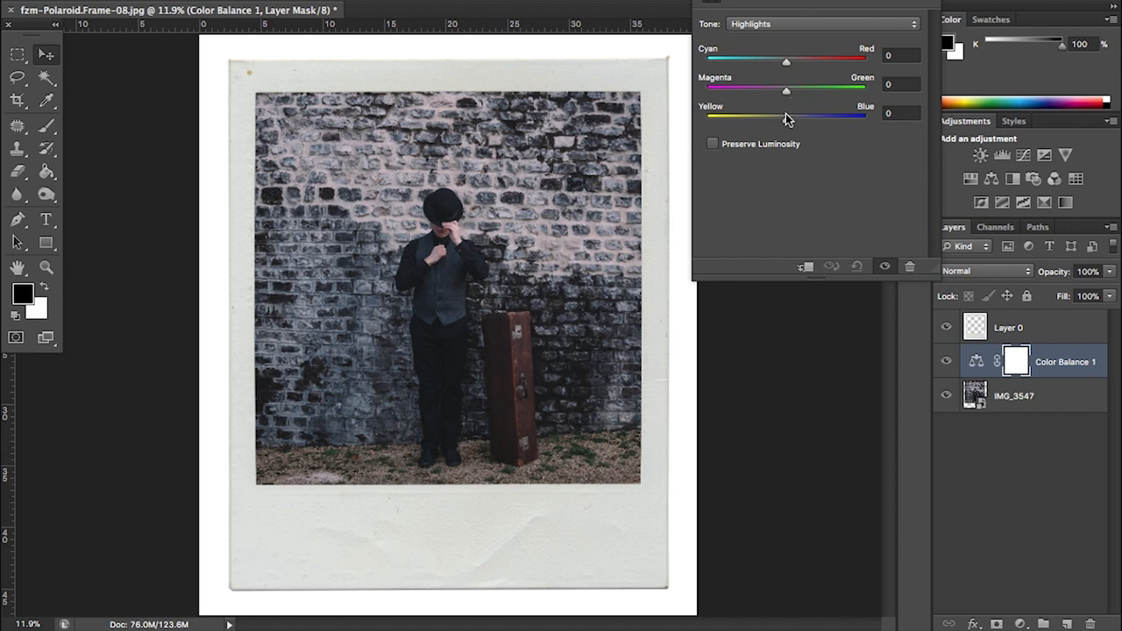
{"action": "left_click_drag", "start_coordinate": [786, 116], "coordinate": [727, 116]}
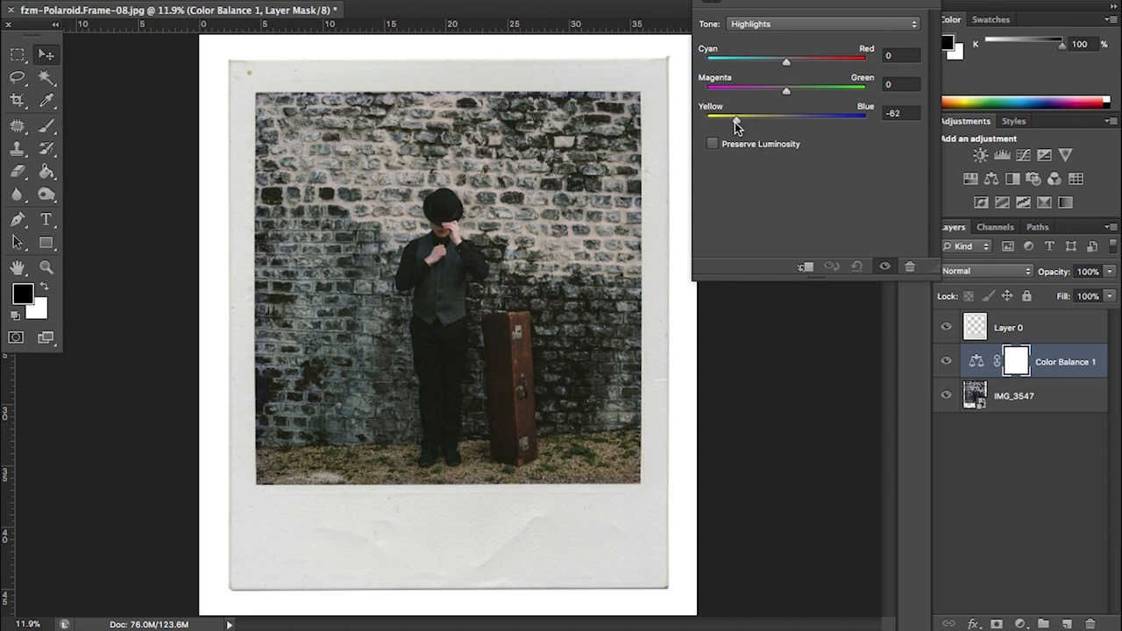
{"action": "left_click_drag", "start_coordinate": [727, 121], "coordinate": [745, 122]}
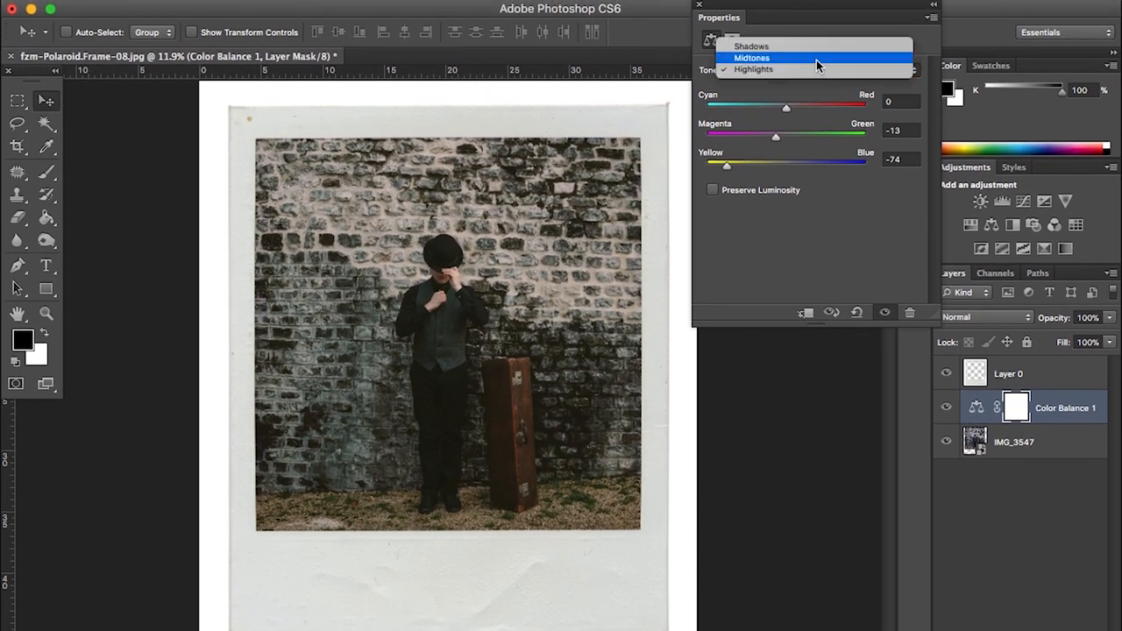
Shift the midtones toward green (about +22), then rebalance the shadows
{"action": "left_click", "coordinate": [751, 58]}
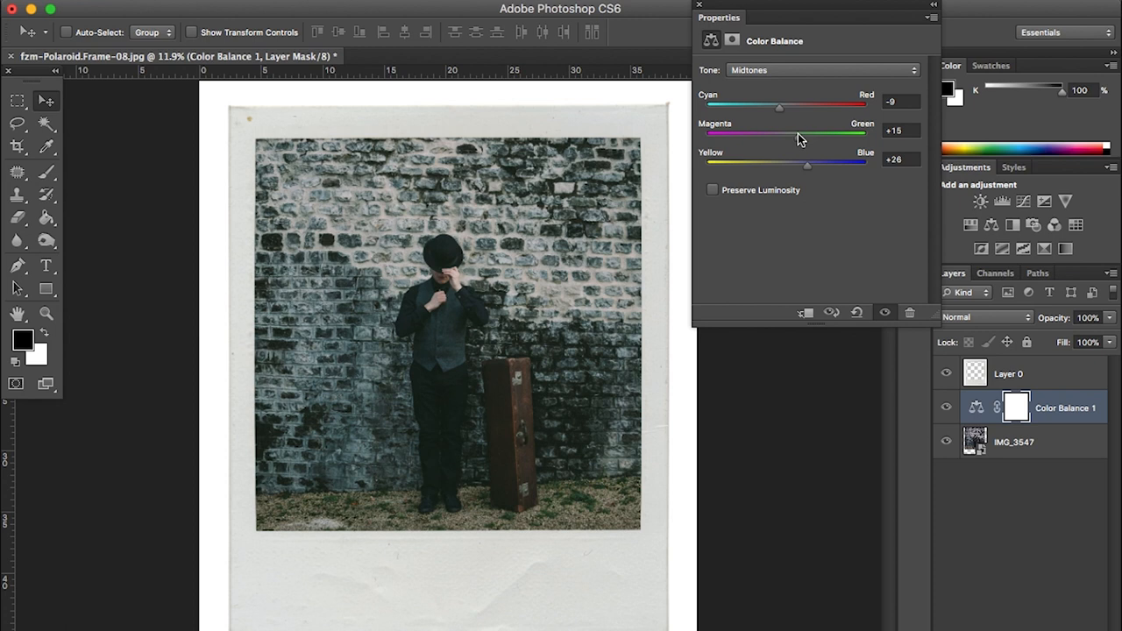
{"action": "left_click_drag", "start_coordinate": [780, 133], "coordinate": [806, 133]}
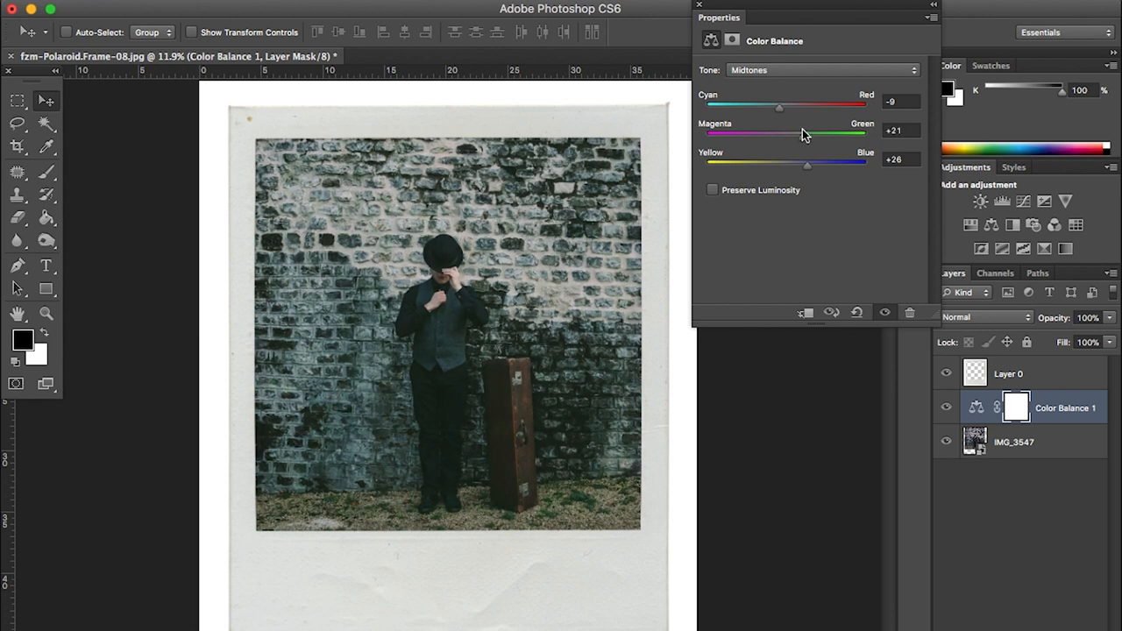
{"action": "left_click", "coordinate": [819, 69]}
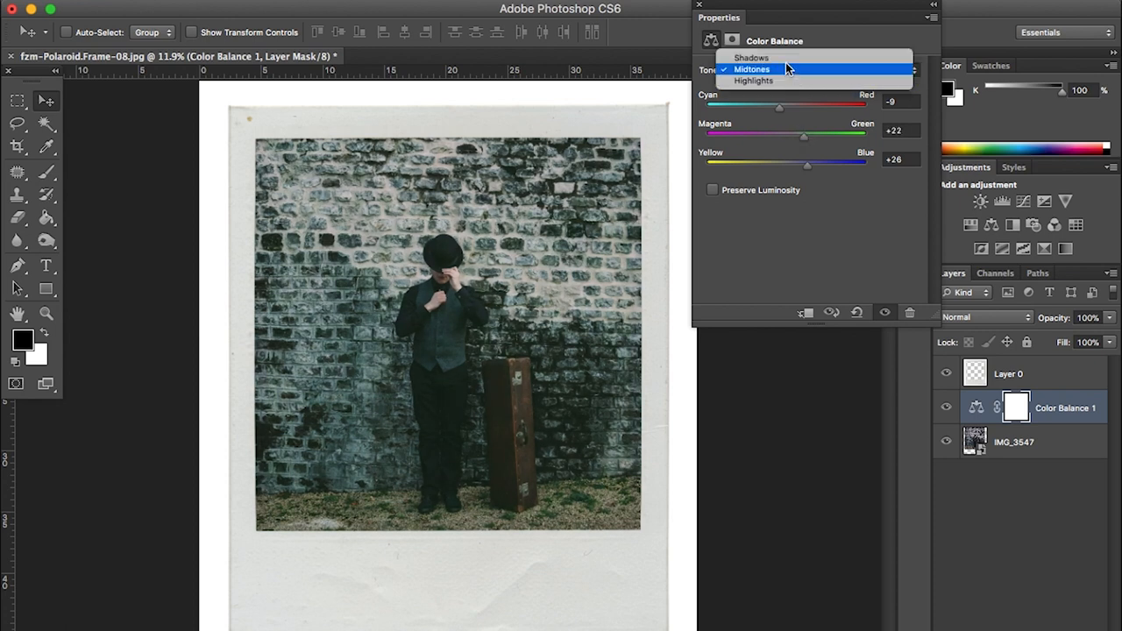
{"action": "left_click", "coordinate": [750, 57]}
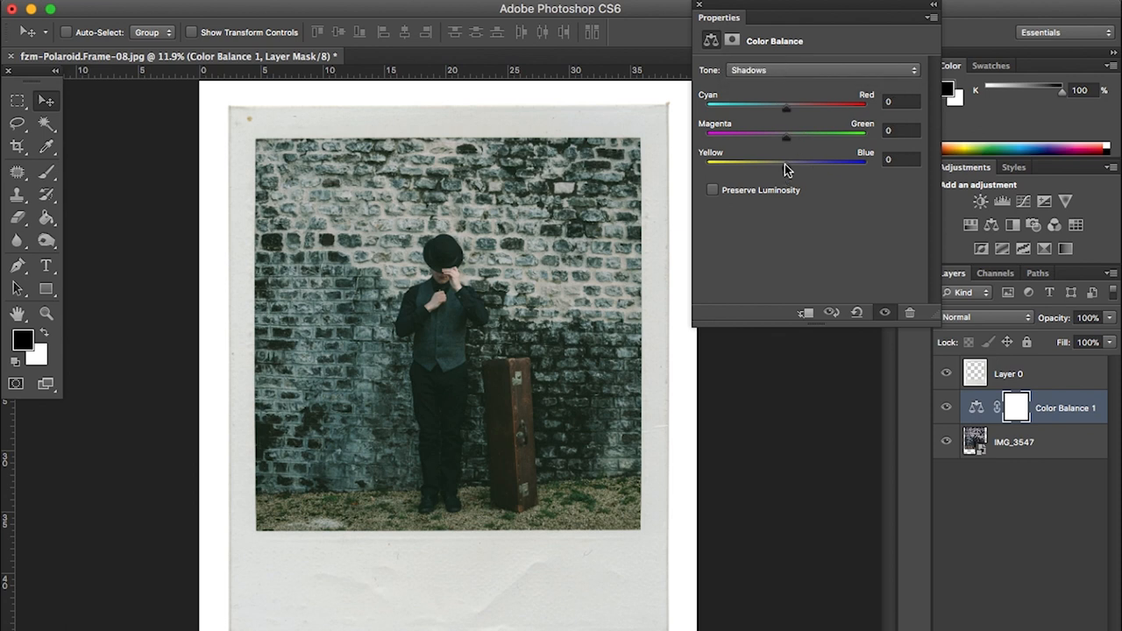
{"action": "left_click_drag", "start_coordinate": [786, 109], "coordinate": [797, 108]}
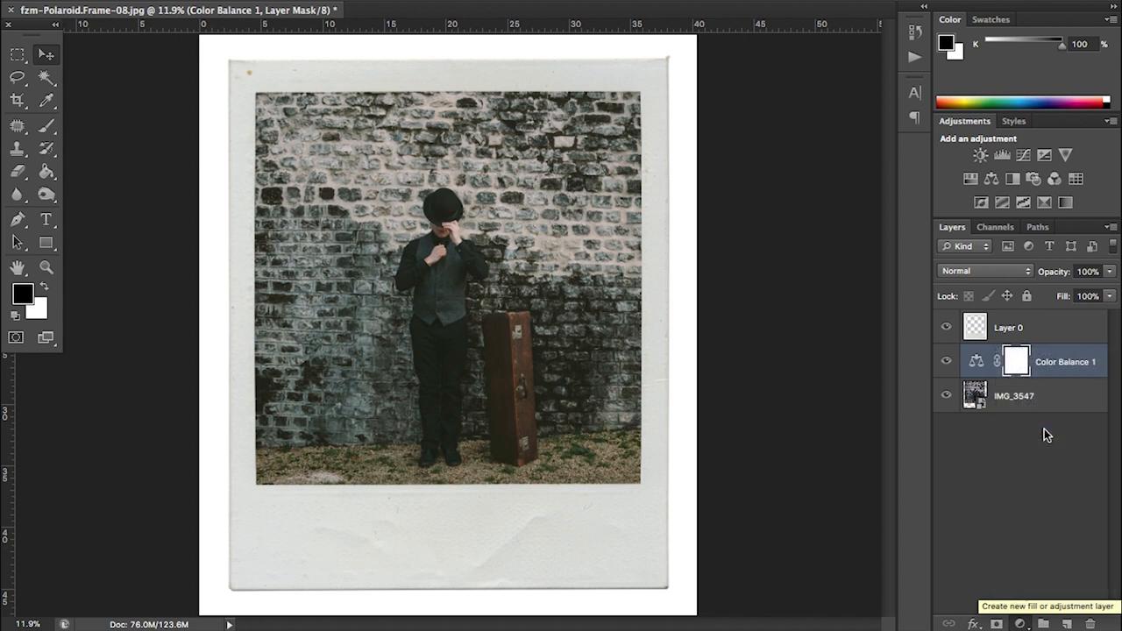
Add a Curves adjustment layer and raise the RGB black point to fade the shadows
{"action": "left_click", "coordinate": [1002, 155]}
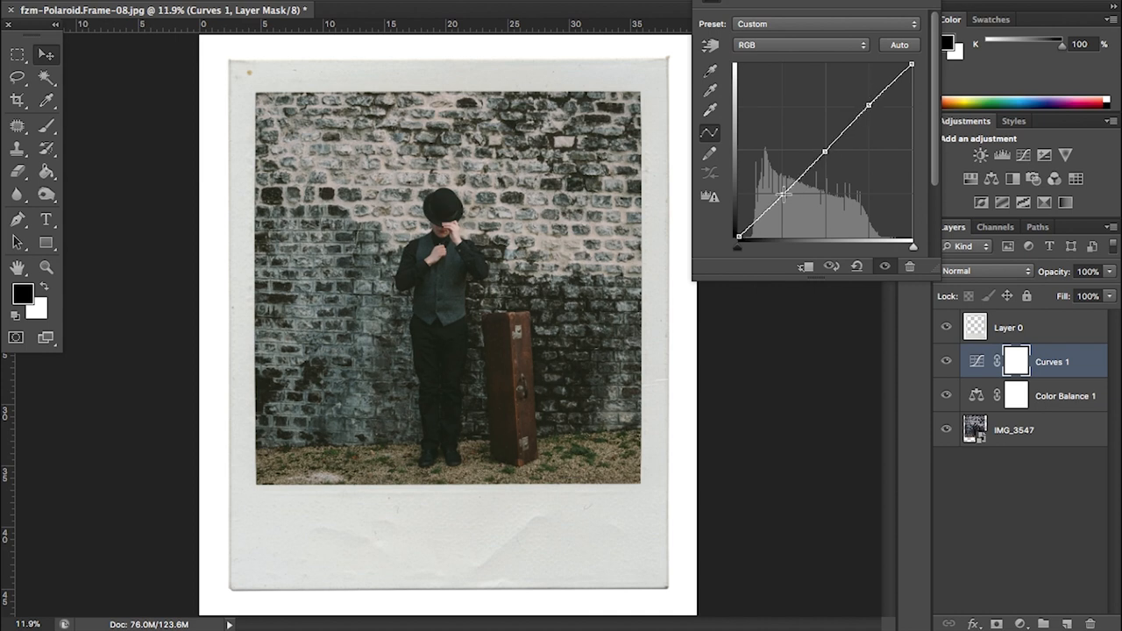
{"action": "left_click_drag", "start_coordinate": [782, 193], "coordinate": [785, 199]}
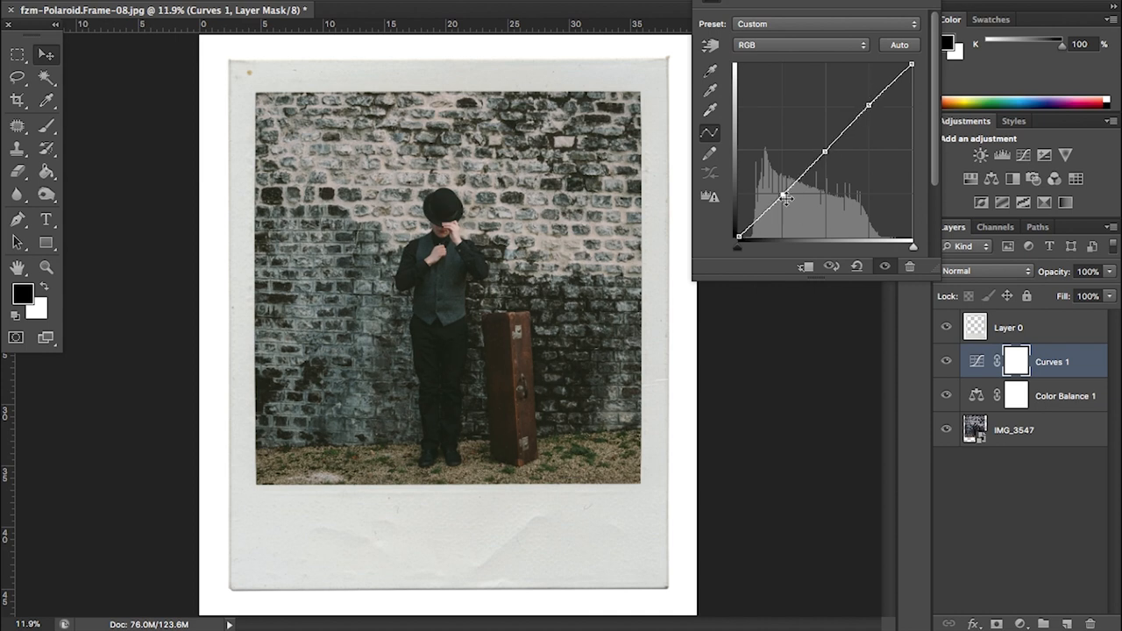
{"action": "left_click_drag", "start_coordinate": [782, 197], "coordinate": [738, 241]}
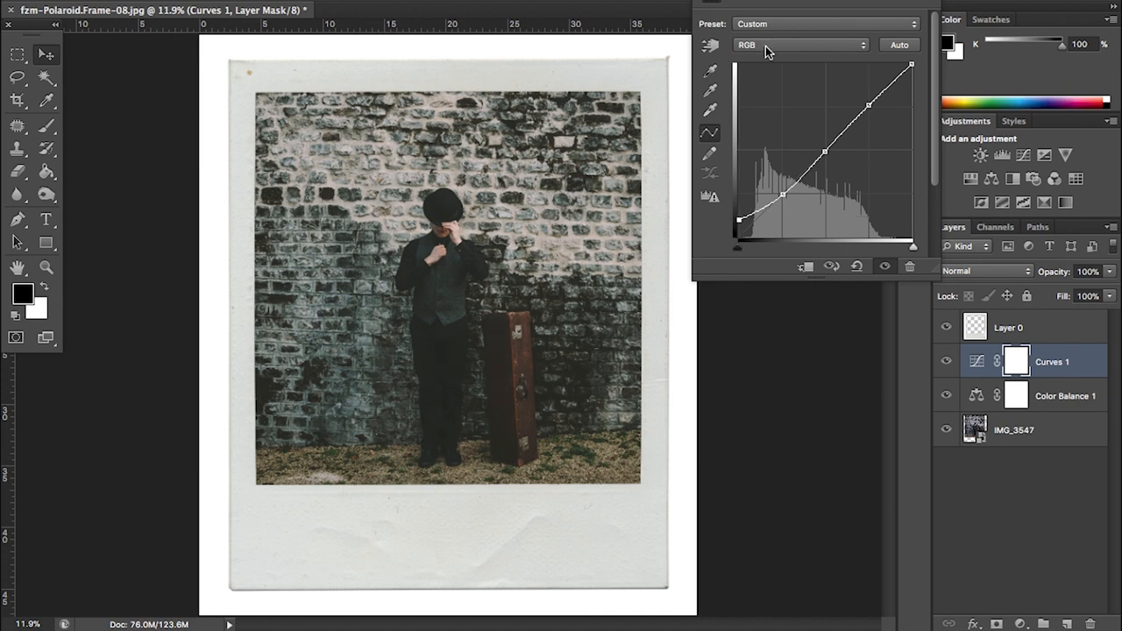
In the Blue channel, add blue to the shadows and reduce it in the highlights
{"action": "left_click", "coordinate": [797, 45]}
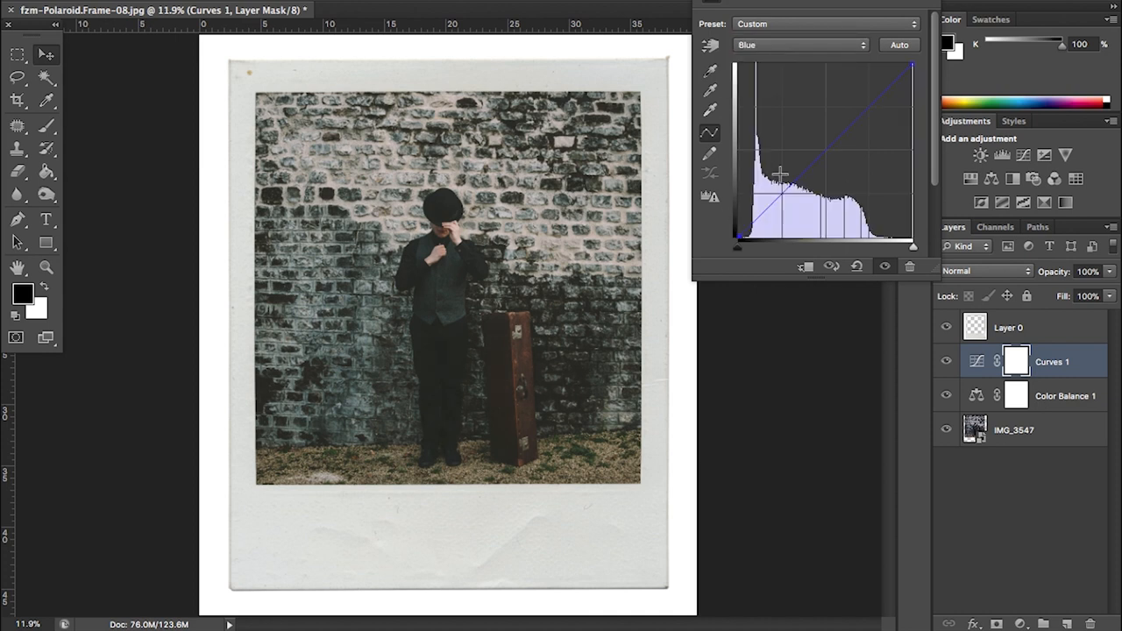
{"action": "left_click_drag", "start_coordinate": [779, 174], "coordinate": [758, 230]}
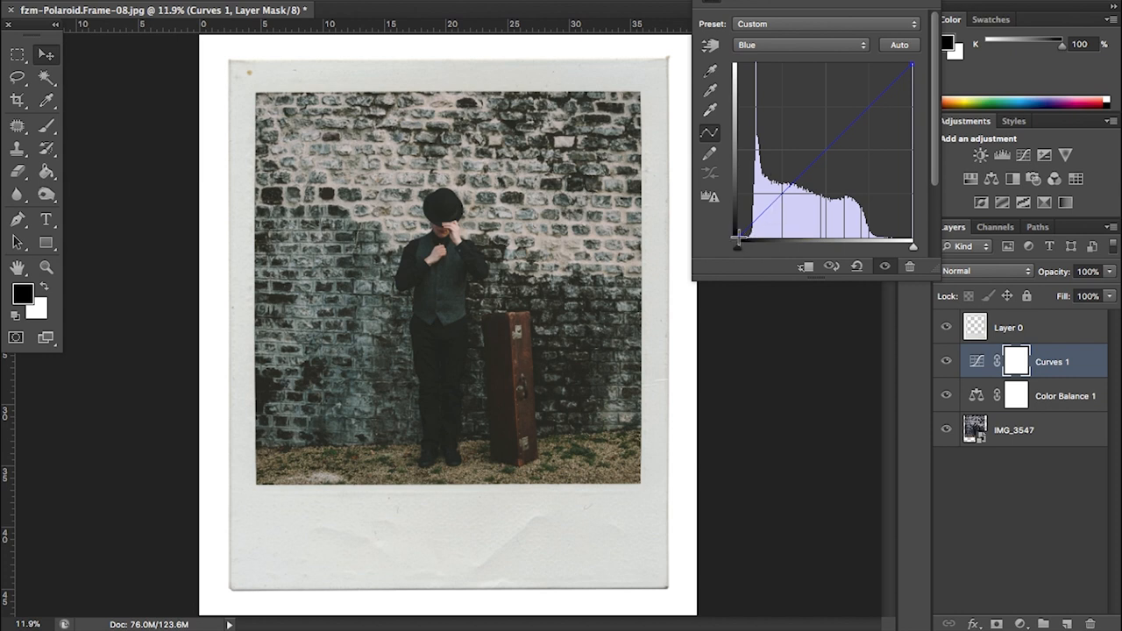
{"action": "left_click_drag", "start_coordinate": [736, 236], "coordinate": [736, 227]}
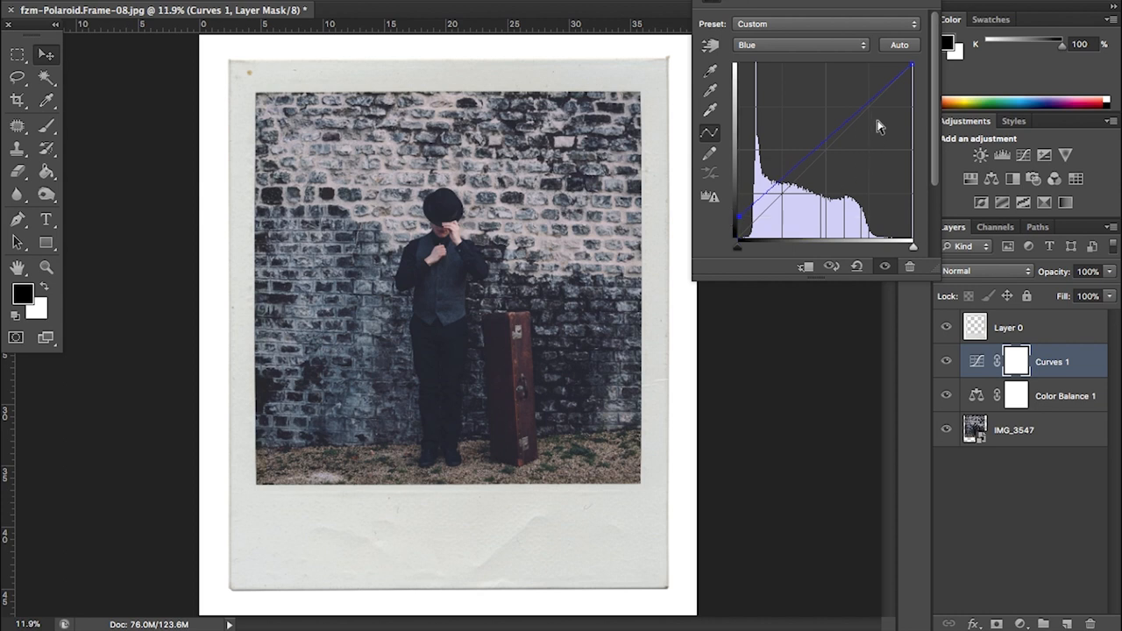
{"action": "left_click_drag", "start_coordinate": [880, 125], "coordinate": [916, 74]}
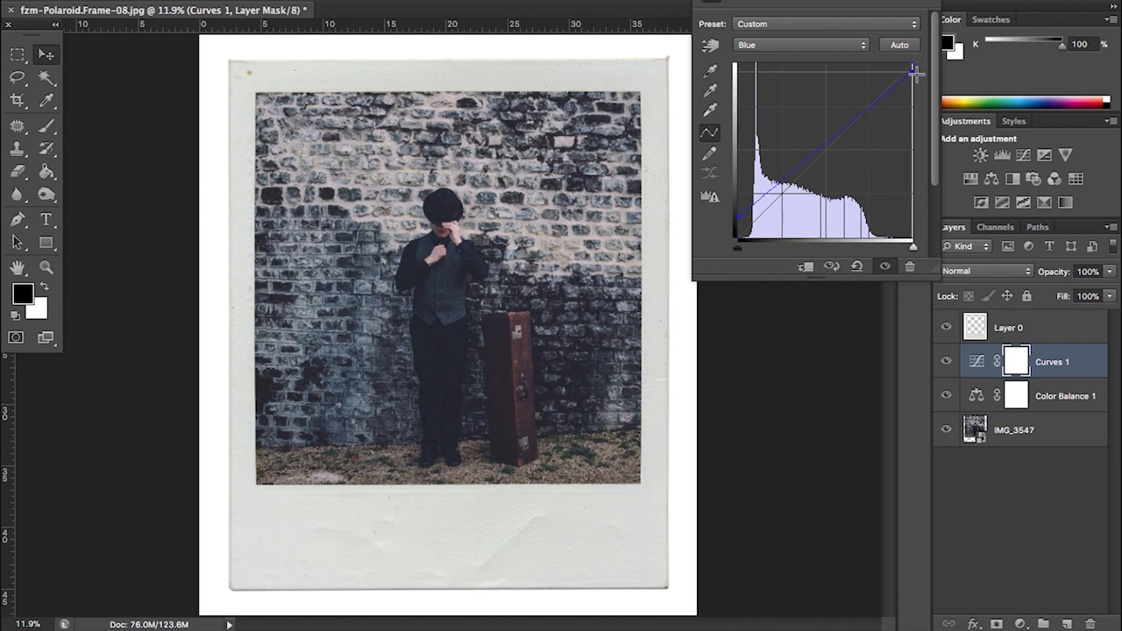
Group Curves and Color Balance 1 as 'Colour Correction', toggle its visibility, then select IMG_3547
{"action": "left_click", "coordinate": [945, 361]}
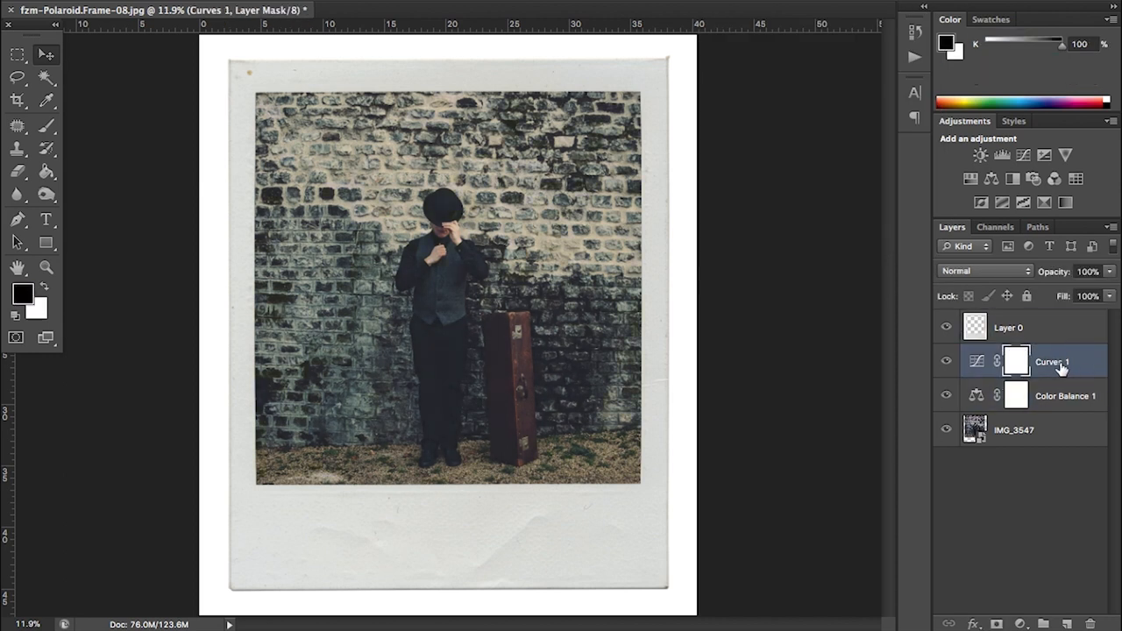
{"action": "left_click", "coordinate": [1065, 395]}
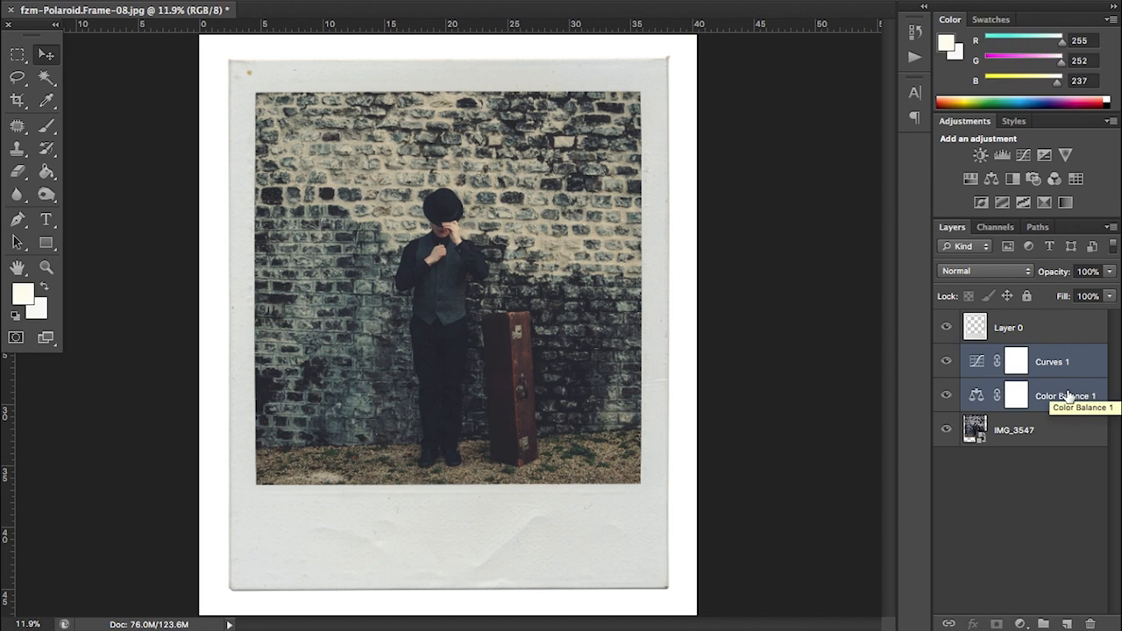
{"action": "mouse_move", "coordinate": [1067, 395]}
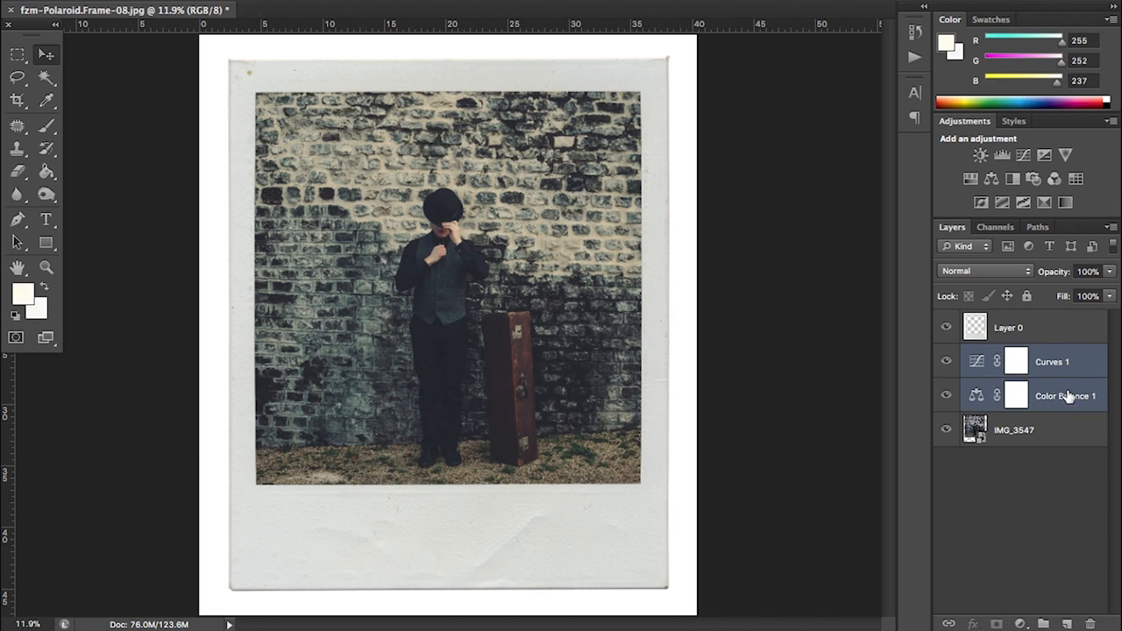
{"action": "key", "text": "ctrl+g"}
{"action": "type", "text": "Colour Correction"}
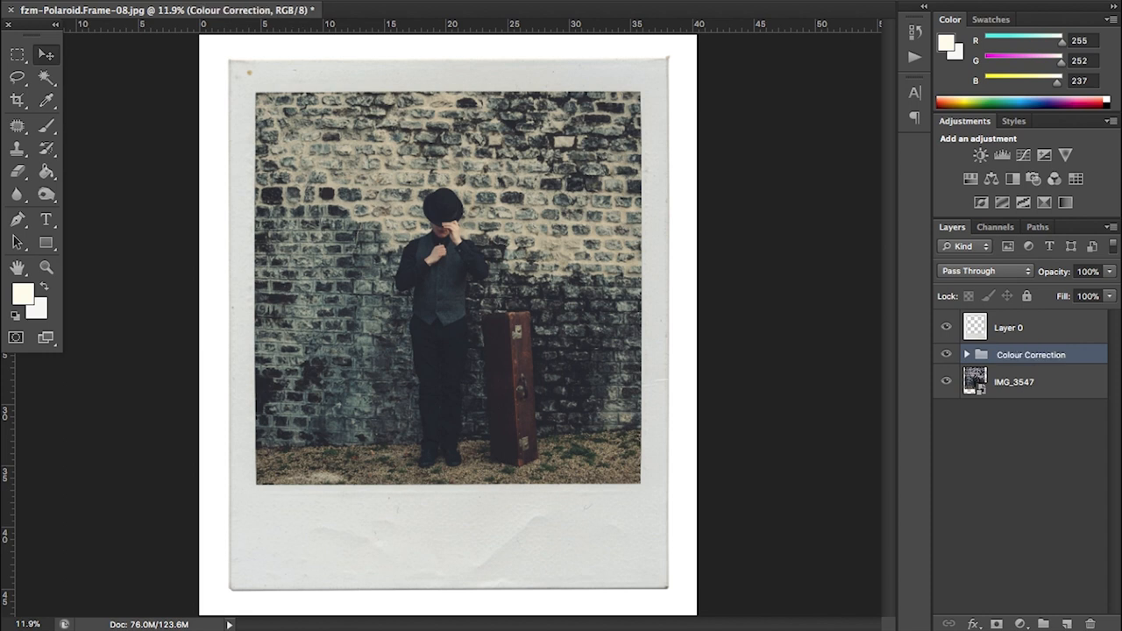
{"action": "left_click", "coordinate": [946, 354]}
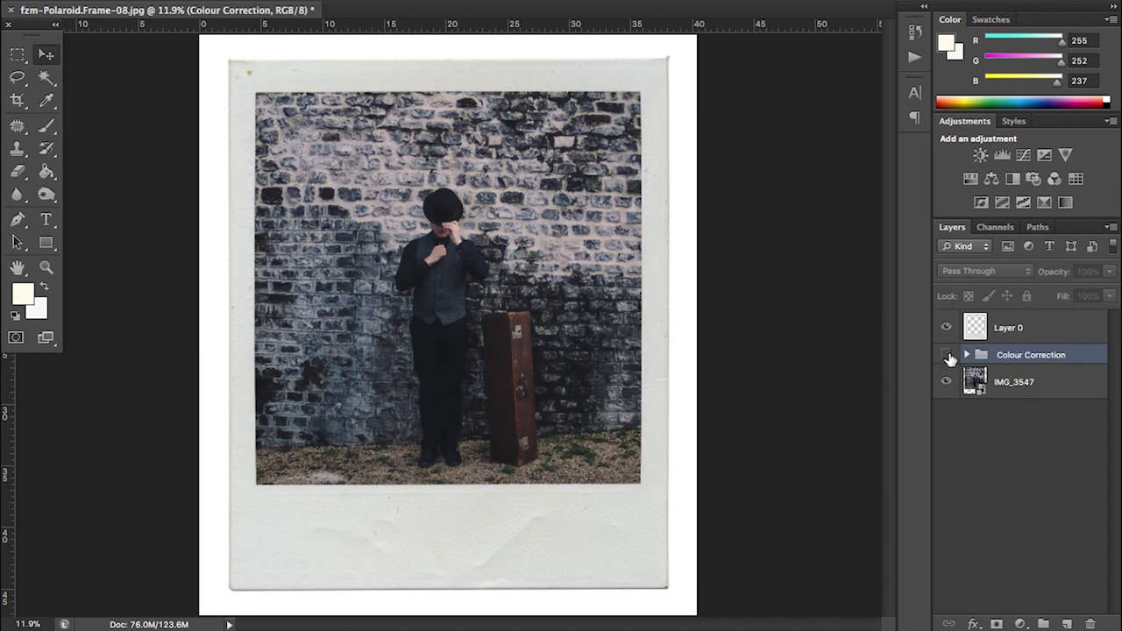
{"action": "left_click", "coordinate": [946, 354]}
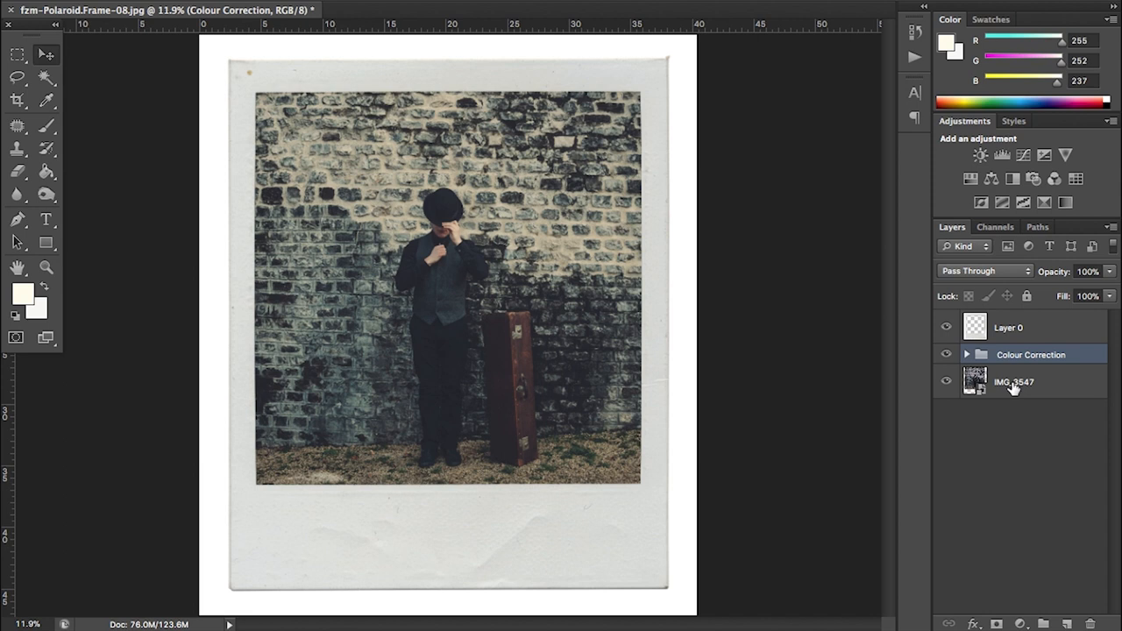
{"action": "mouse_move", "coordinate": [1012, 386]}
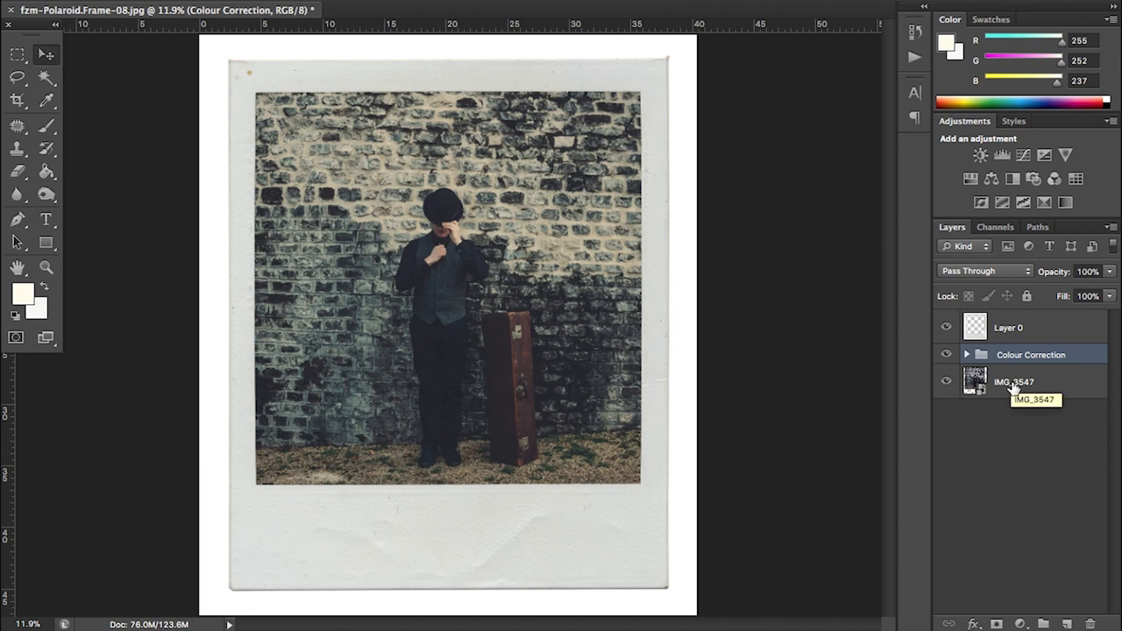
{"action": "mouse_move", "coordinate": [1013, 388]}
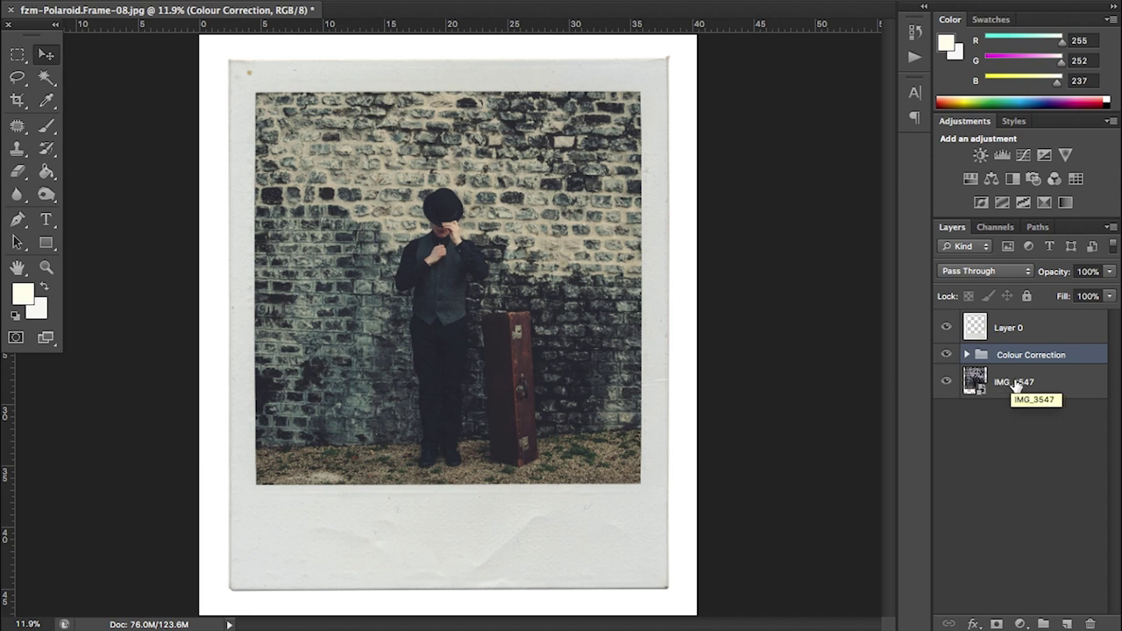
{"action": "left_click", "coordinate": [1014, 381]}
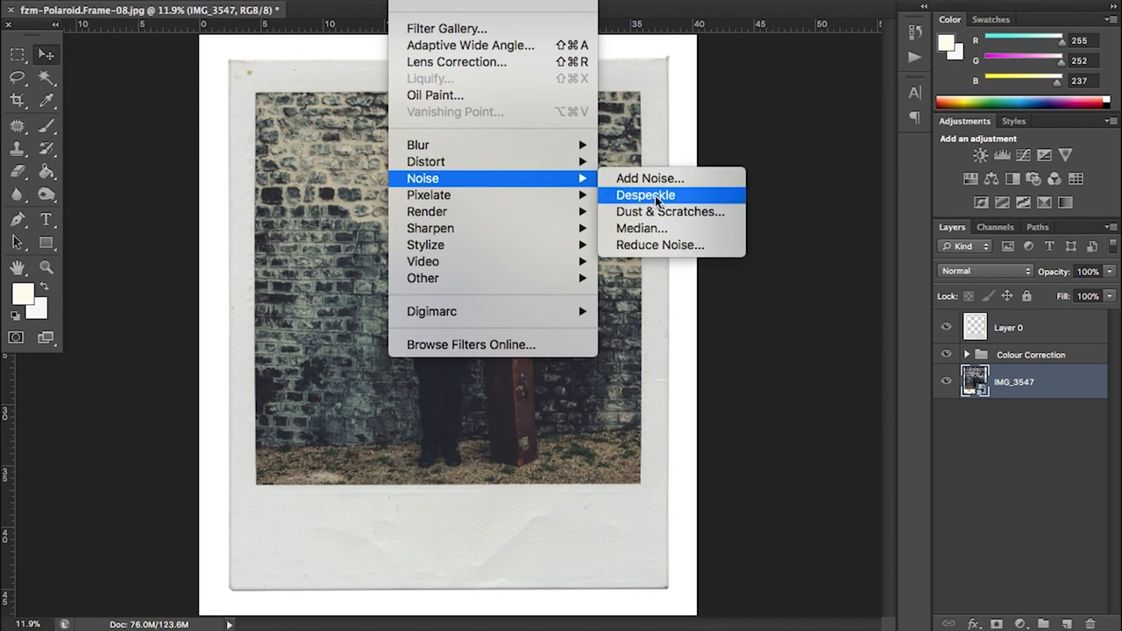
Apply Add Noise to IMG_3547: amount 9, Uniform, Monochromatic
{"action": "left_click", "coordinate": [650, 178]}
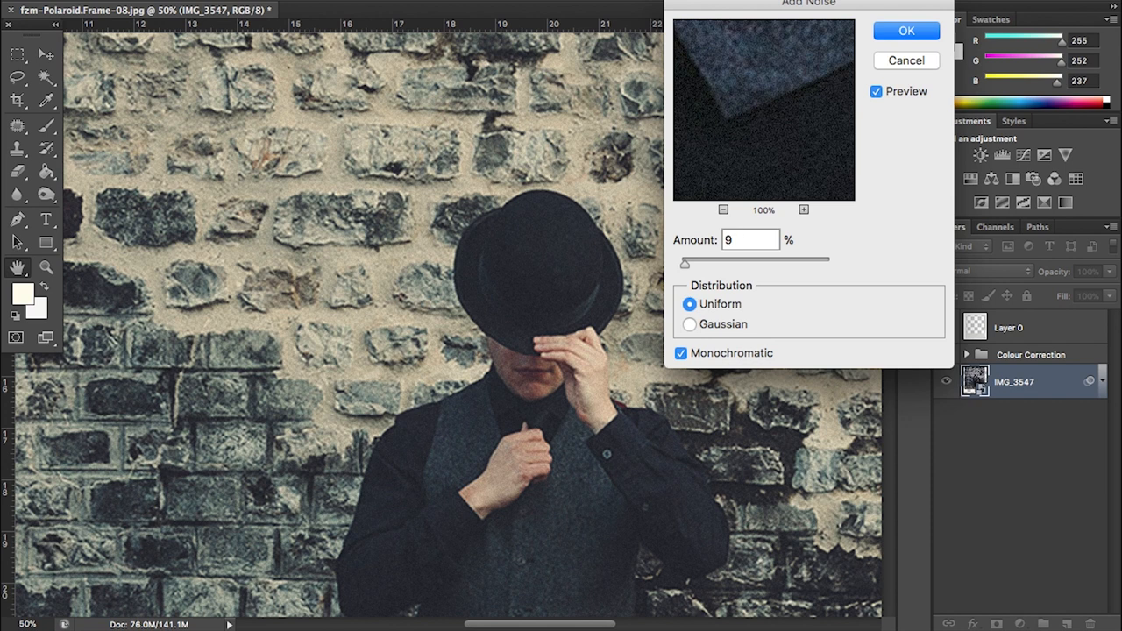
{"action": "mouse_move", "coordinate": [908, 214]}
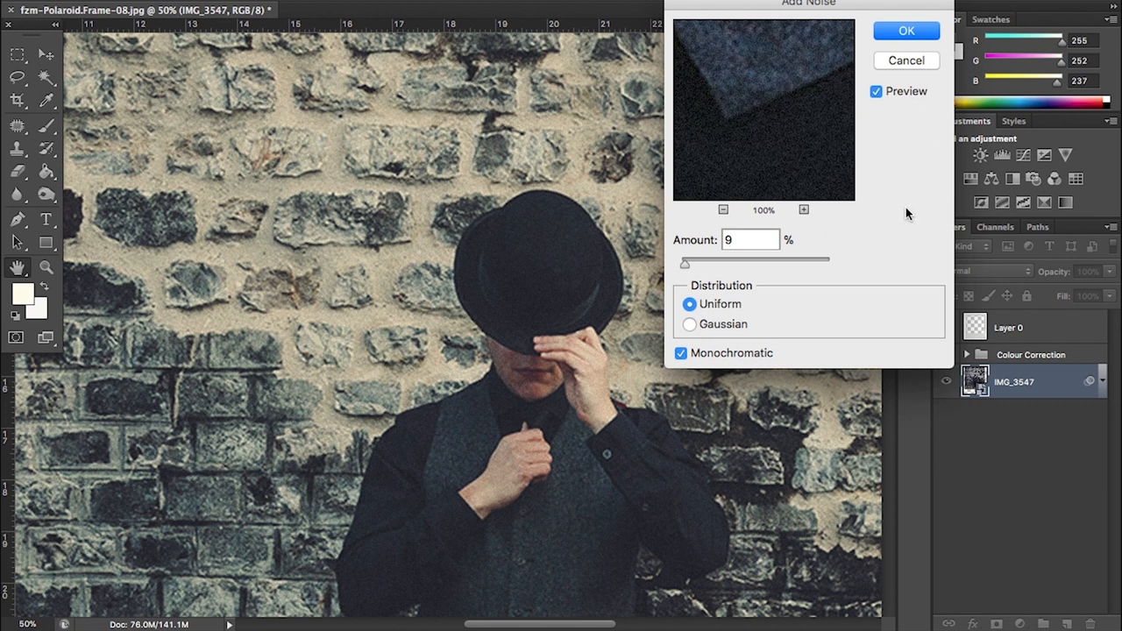
{"action": "mouse_move", "coordinate": [903, 151]}
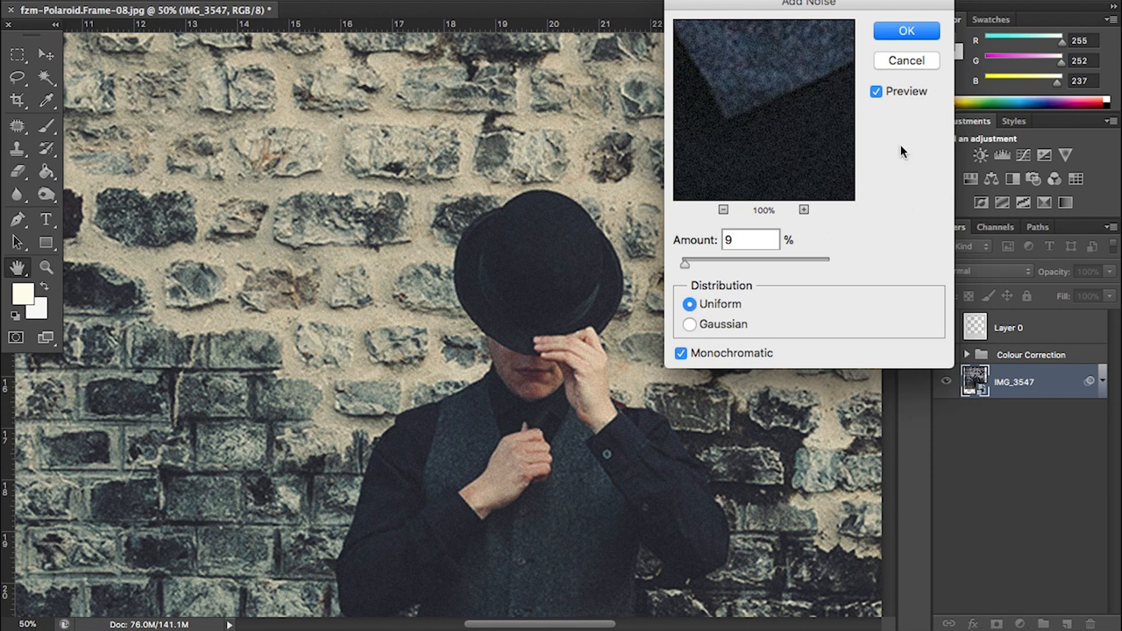
{"action": "left_click", "coordinate": [749, 239]}
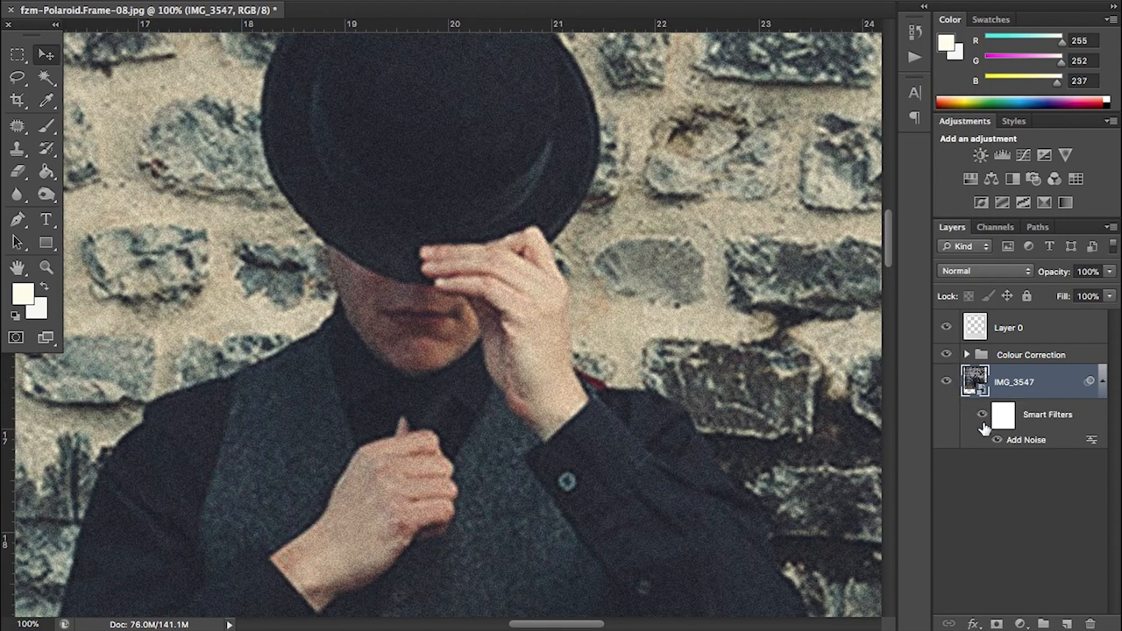
Soften IMG_3547 with a small-radius Gaussian Blur smart filter
{"action": "left_click", "coordinate": [983, 414]}
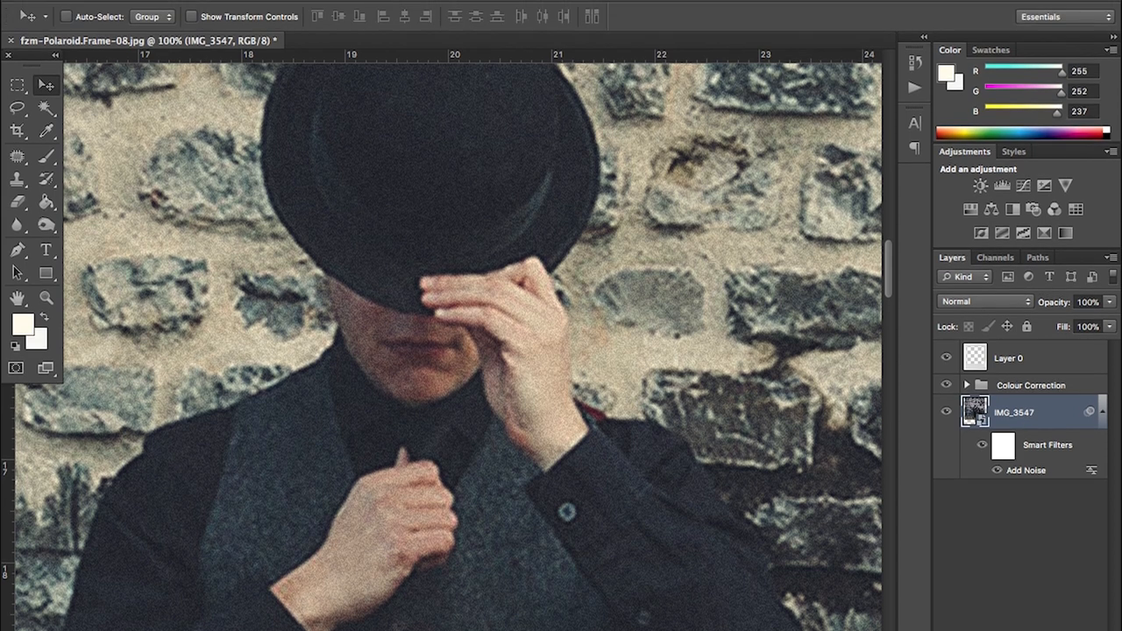
{"action": "left_click", "coordinate": [410, 9]}
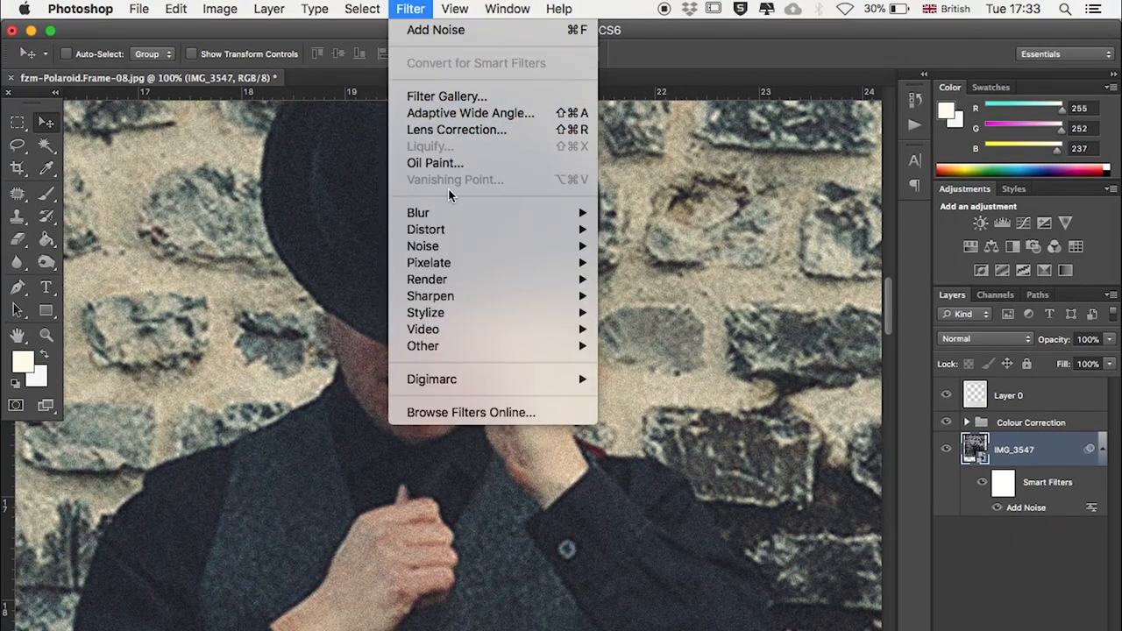
{"action": "mouse_move", "coordinate": [418, 212]}
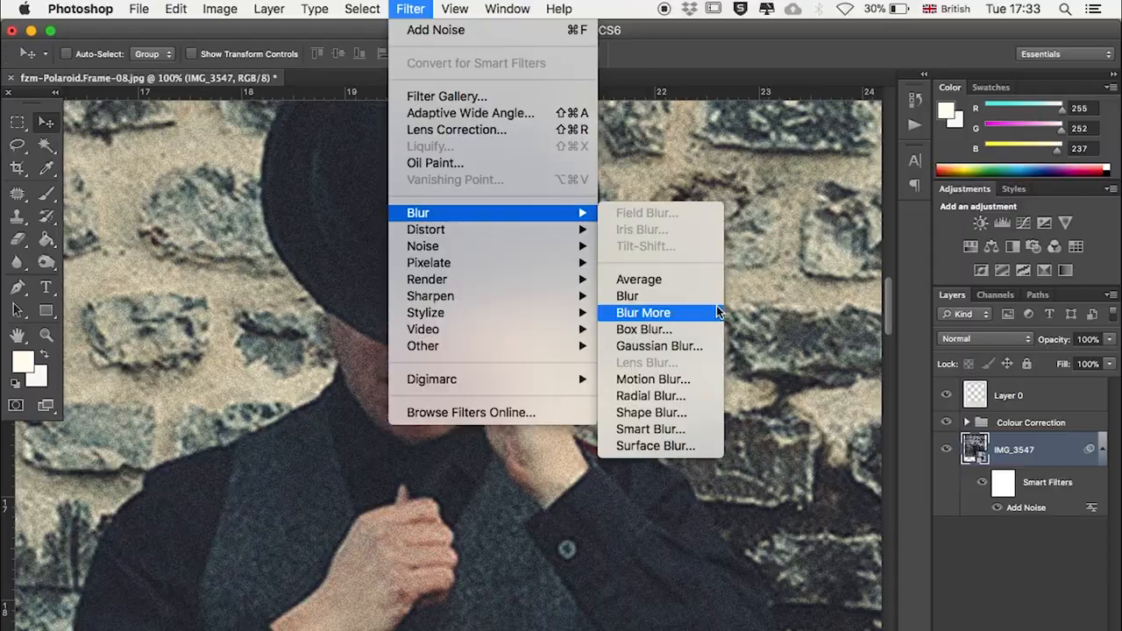
{"action": "left_click", "coordinate": [658, 346]}
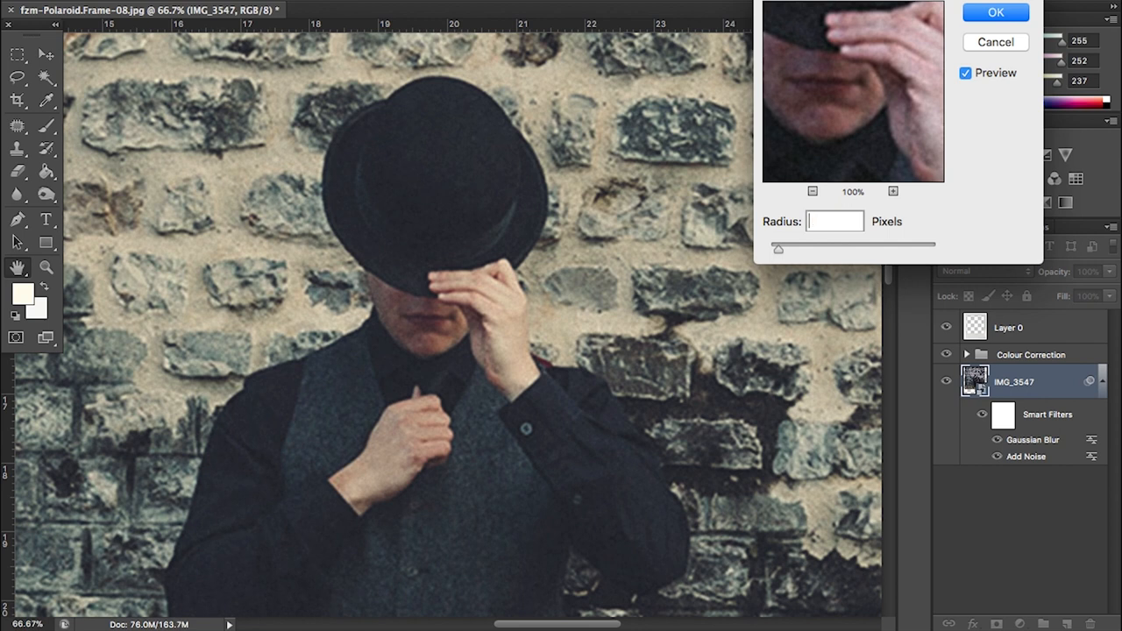
{"action": "type", "text": "1.5"}
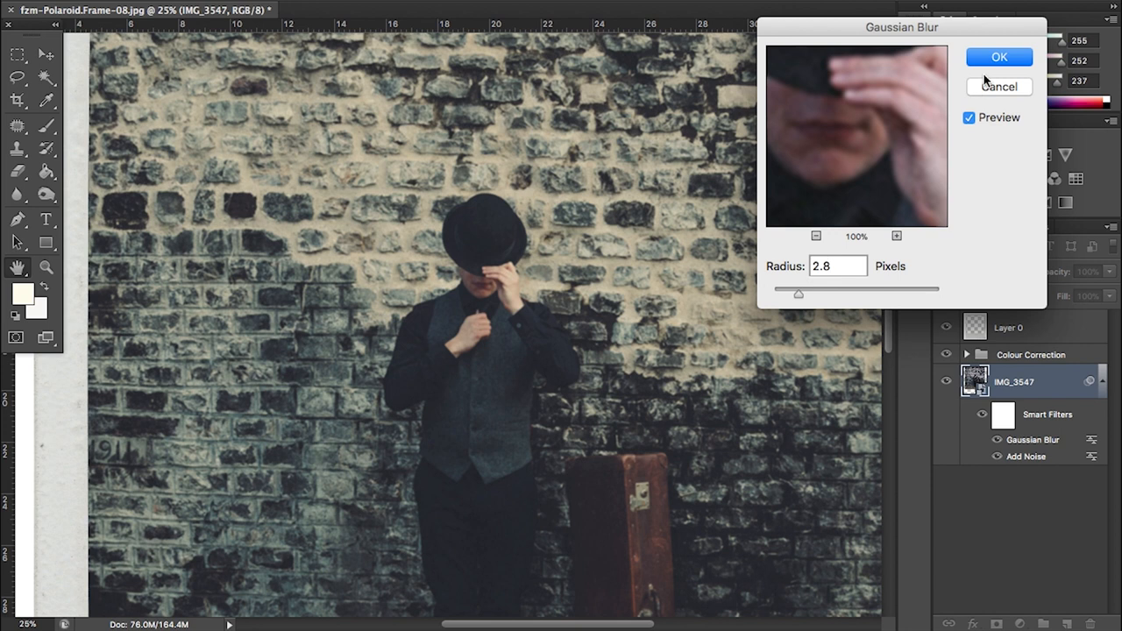
{"action": "left_click", "coordinate": [998, 57]}
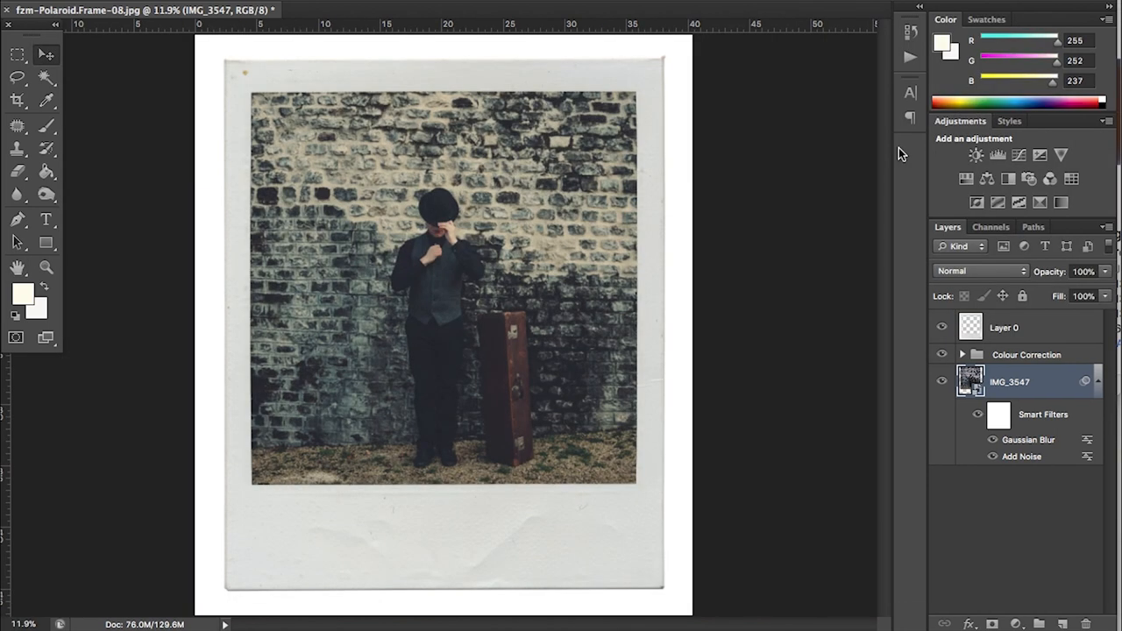
{"action": "mouse_move", "coordinate": [954, 79]}
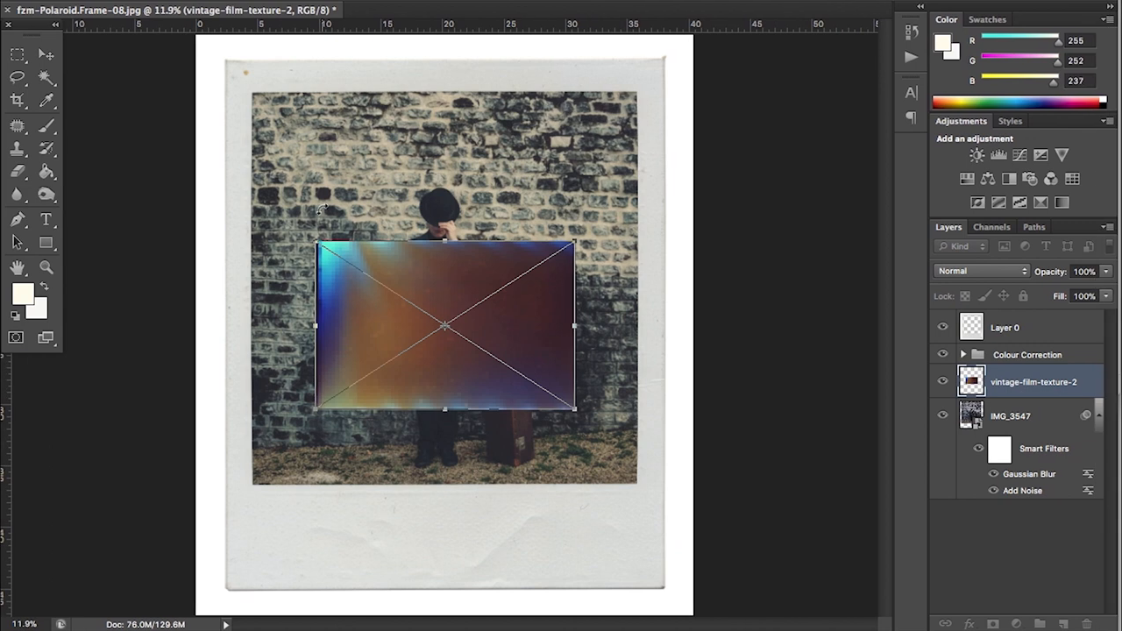
Move and stretch the vintage-film-texture-2 layer over the whole photo window
{"action": "left_click_drag", "start_coordinate": [445, 326], "coordinate": [329, 233]}
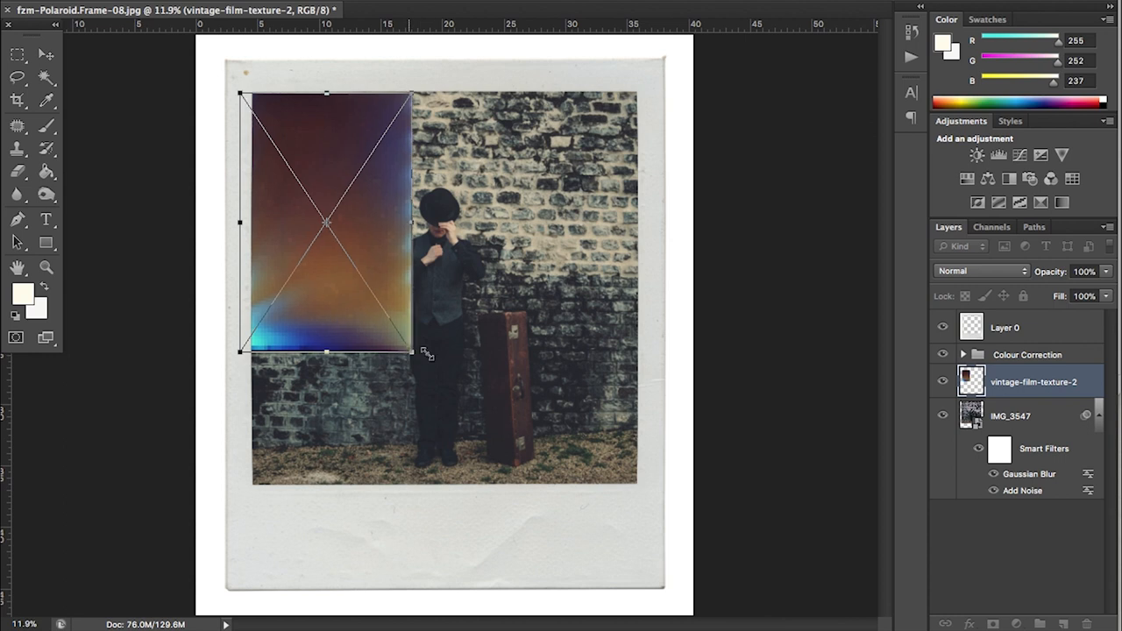
{"action": "left_click_drag", "start_coordinate": [412, 353], "coordinate": [649, 511]}
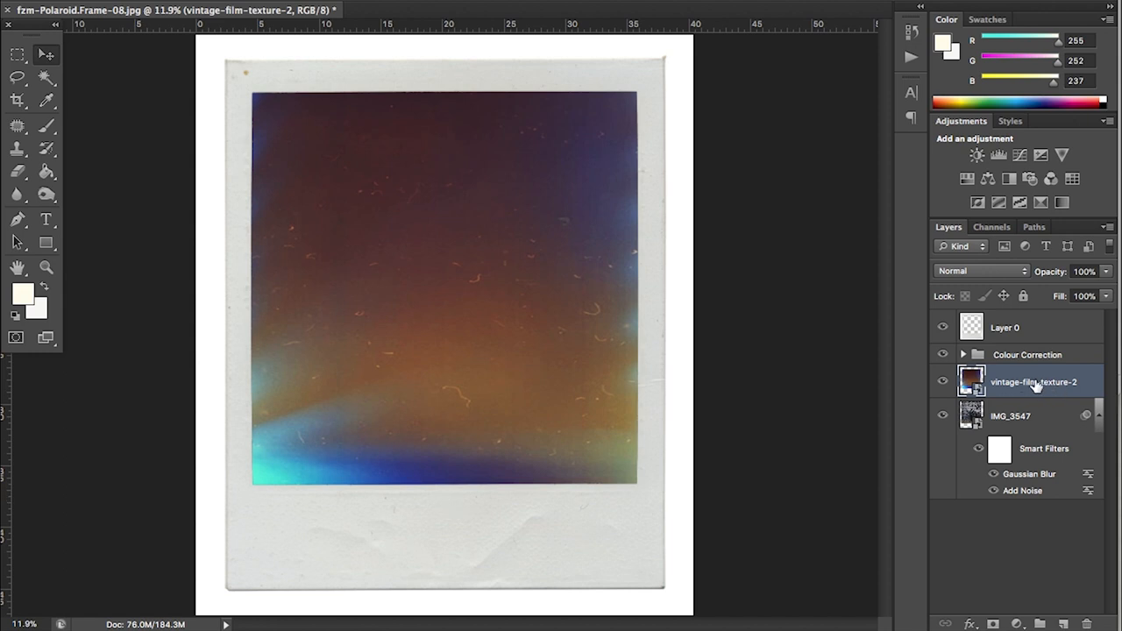
Set the vintage-film-texture-2 layer's blend mode to Soft Light
{"action": "left_click", "coordinate": [978, 270]}
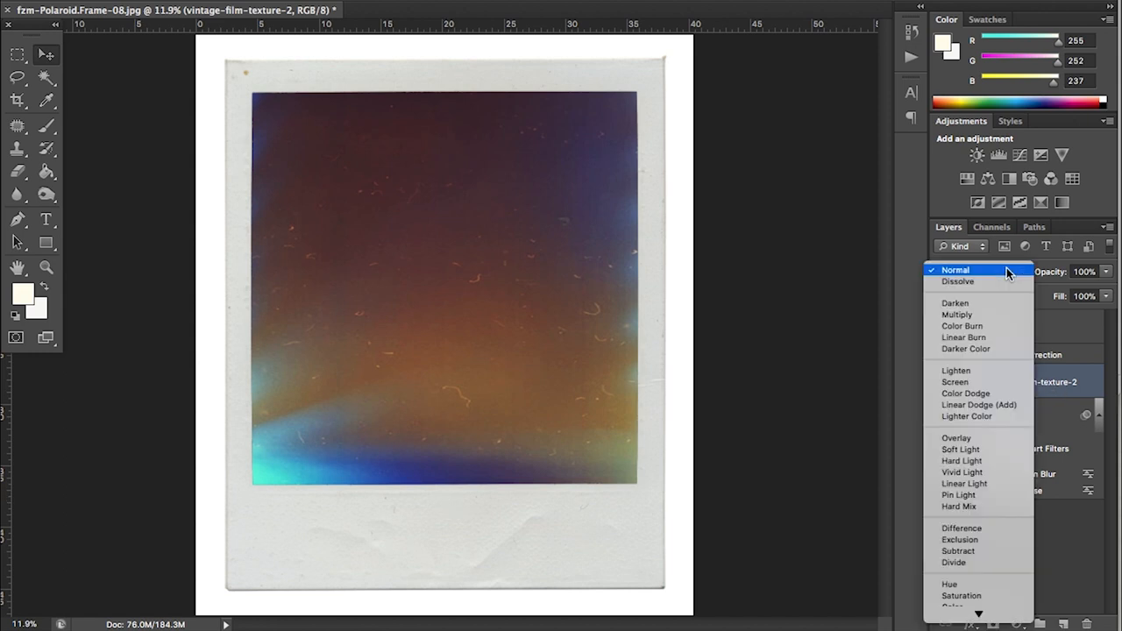
{"action": "mouse_move", "coordinate": [959, 448]}
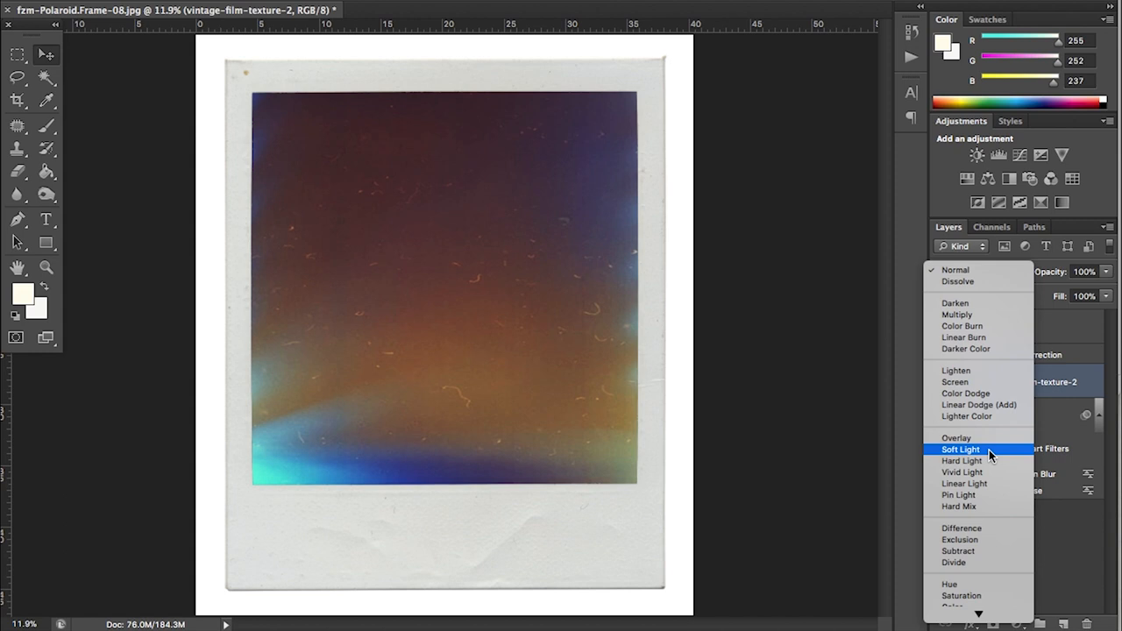
{"action": "left_click", "coordinate": [961, 448]}
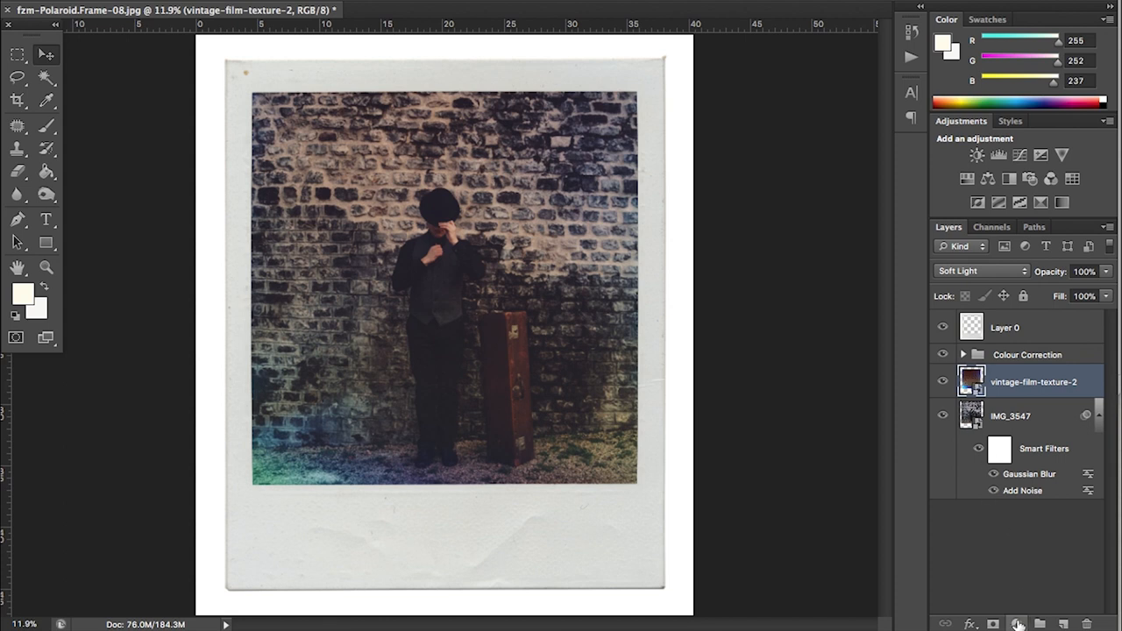
Add a Hue/Saturation adjustment layer clipped to the vintage-film-texture-2 layer
{"action": "left_click", "coordinate": [1017, 623]}
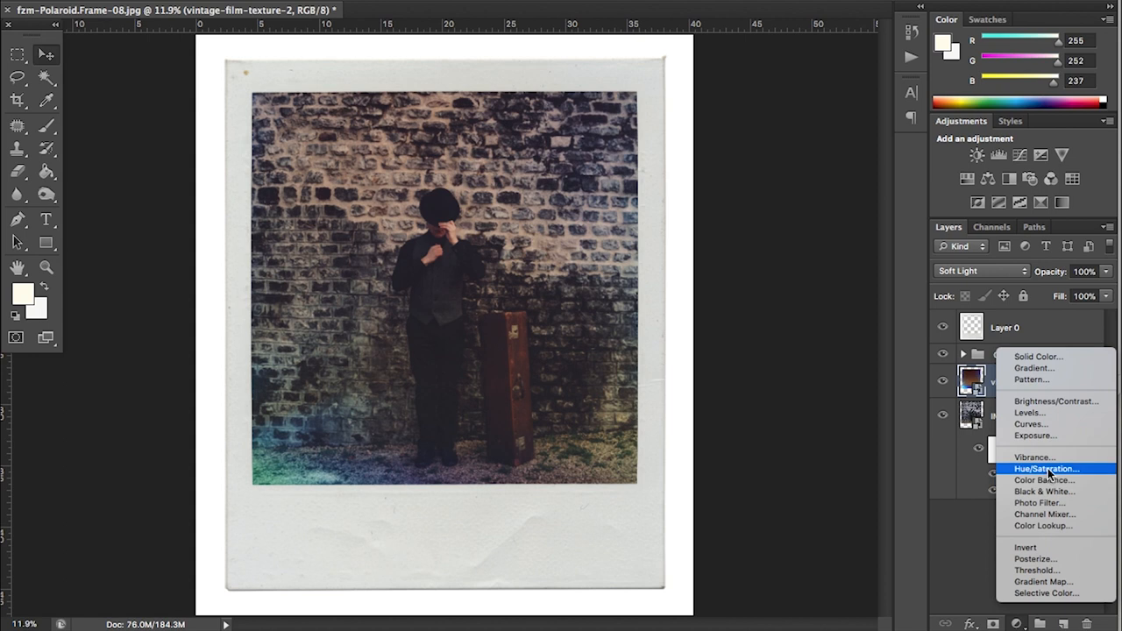
{"action": "left_click", "coordinate": [1044, 468]}
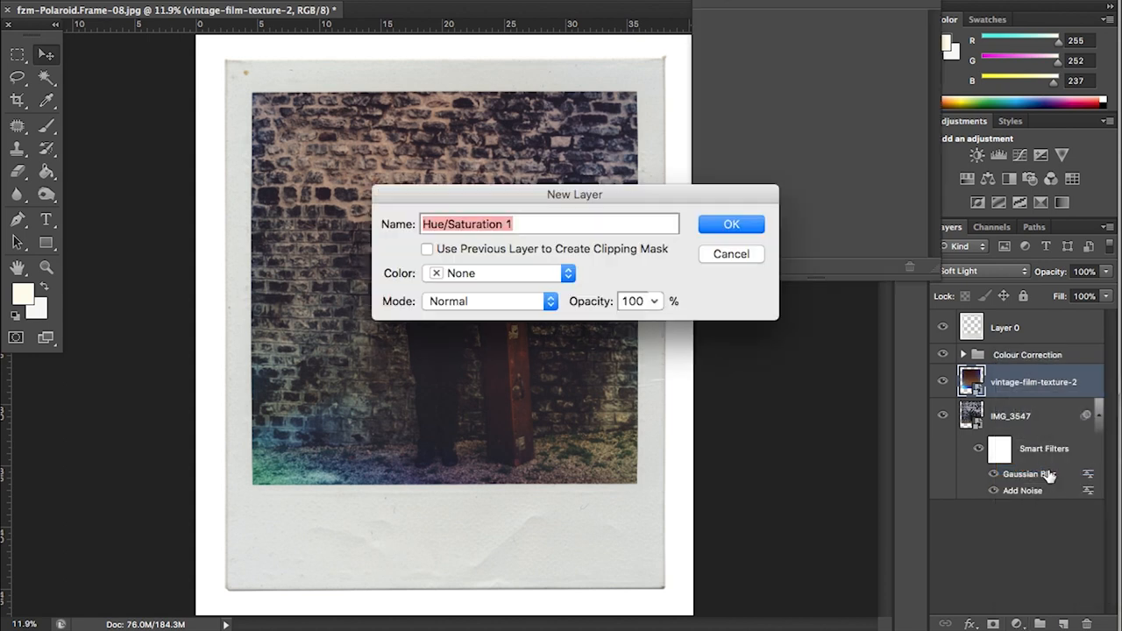
{"action": "left_click_drag", "start_coordinate": [575, 193], "coordinate": [593, 244]}
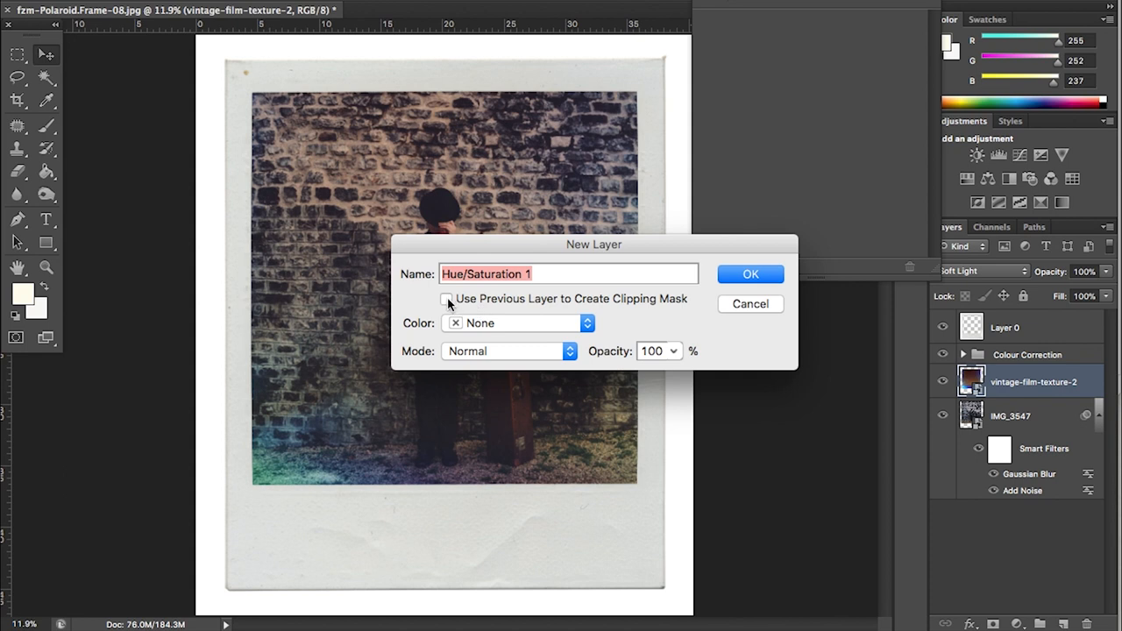
{"action": "left_click", "coordinate": [749, 274]}
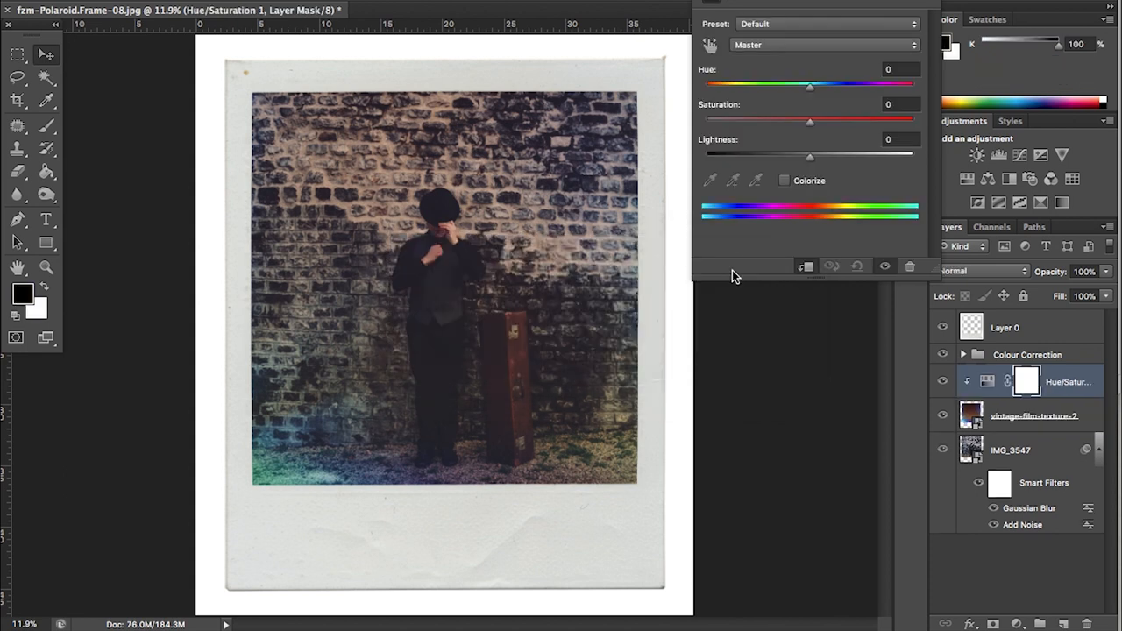
Set the texture's Hue/Saturation to saturation -38 and lightness +26
{"action": "left_click_drag", "start_coordinate": [810, 122], "coordinate": [705, 121]}
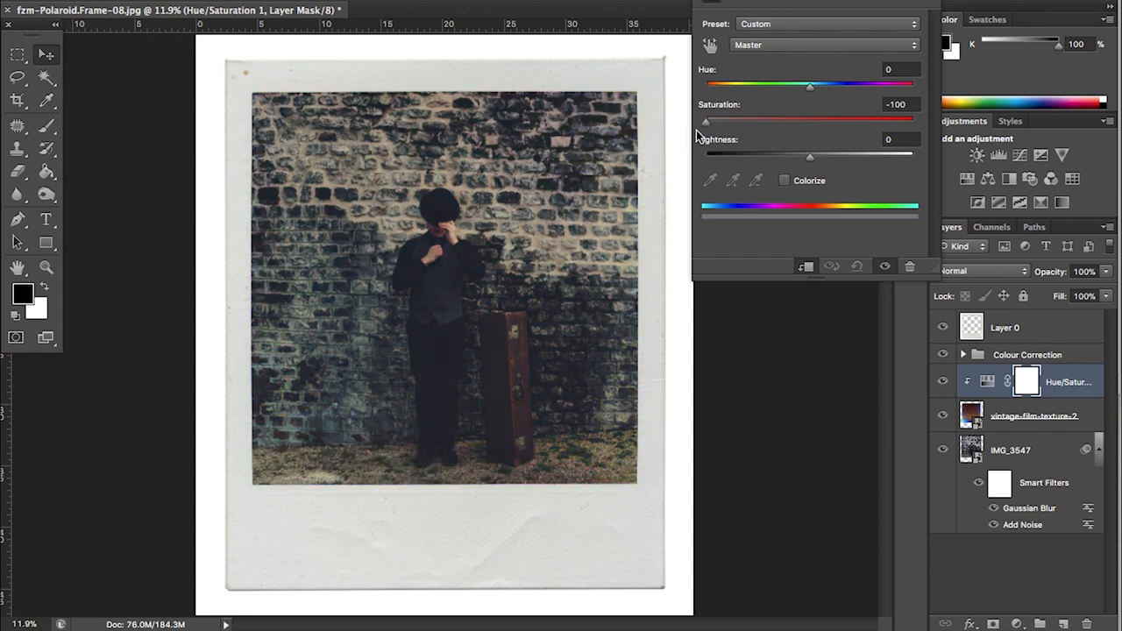
{"action": "left_click_drag", "start_coordinate": [705, 118], "coordinate": [771, 119]}
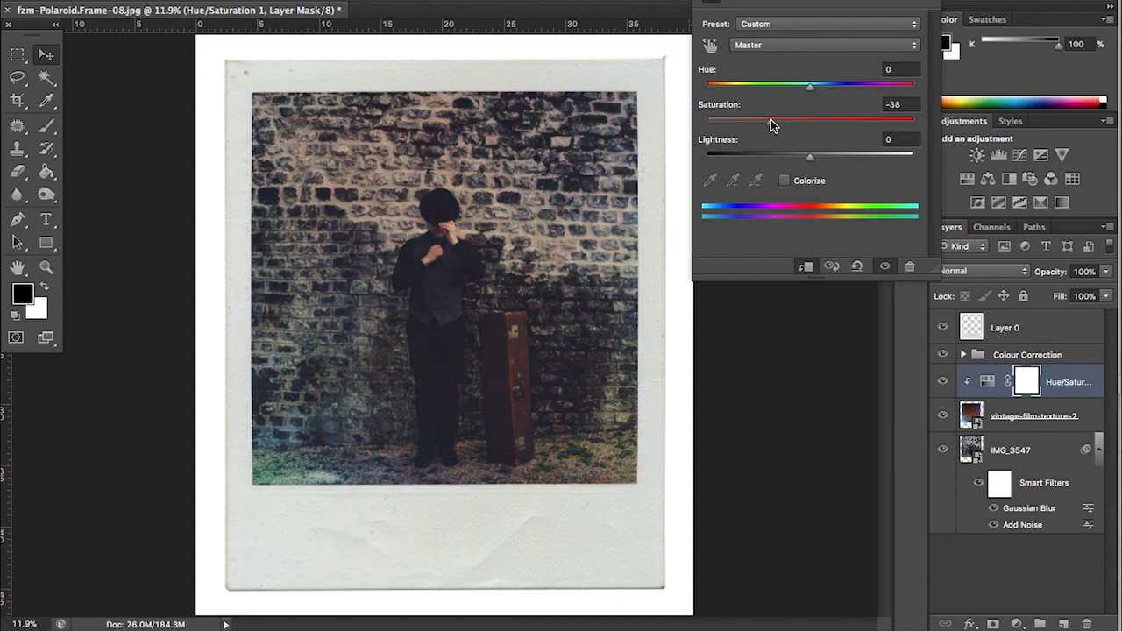
{"action": "left_click_drag", "start_coordinate": [808, 155], "coordinate": [839, 155]}
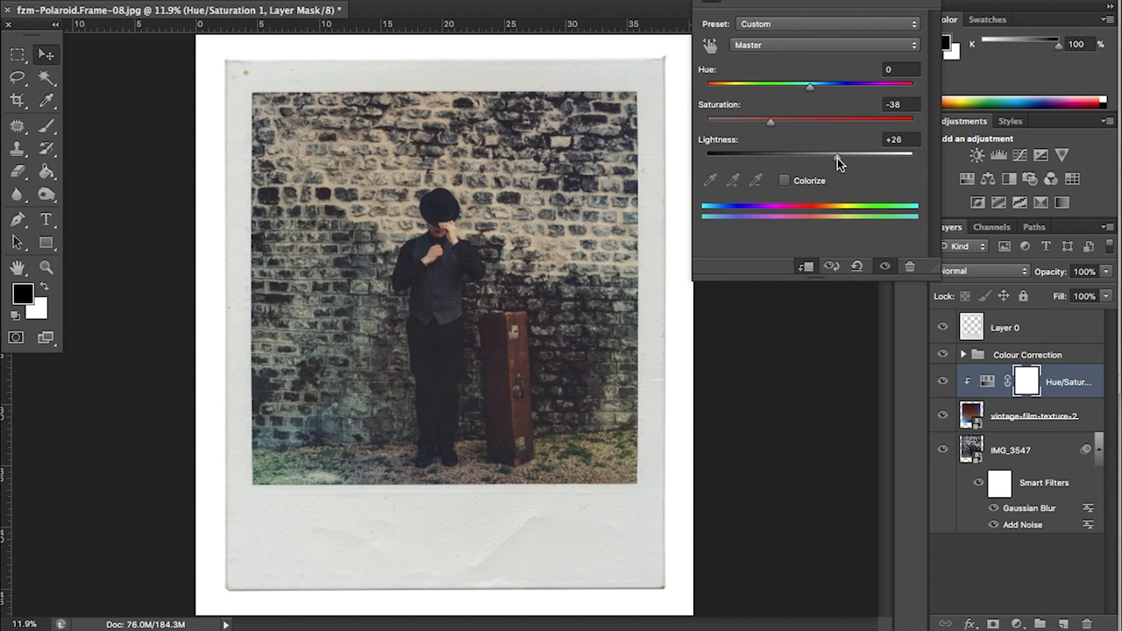